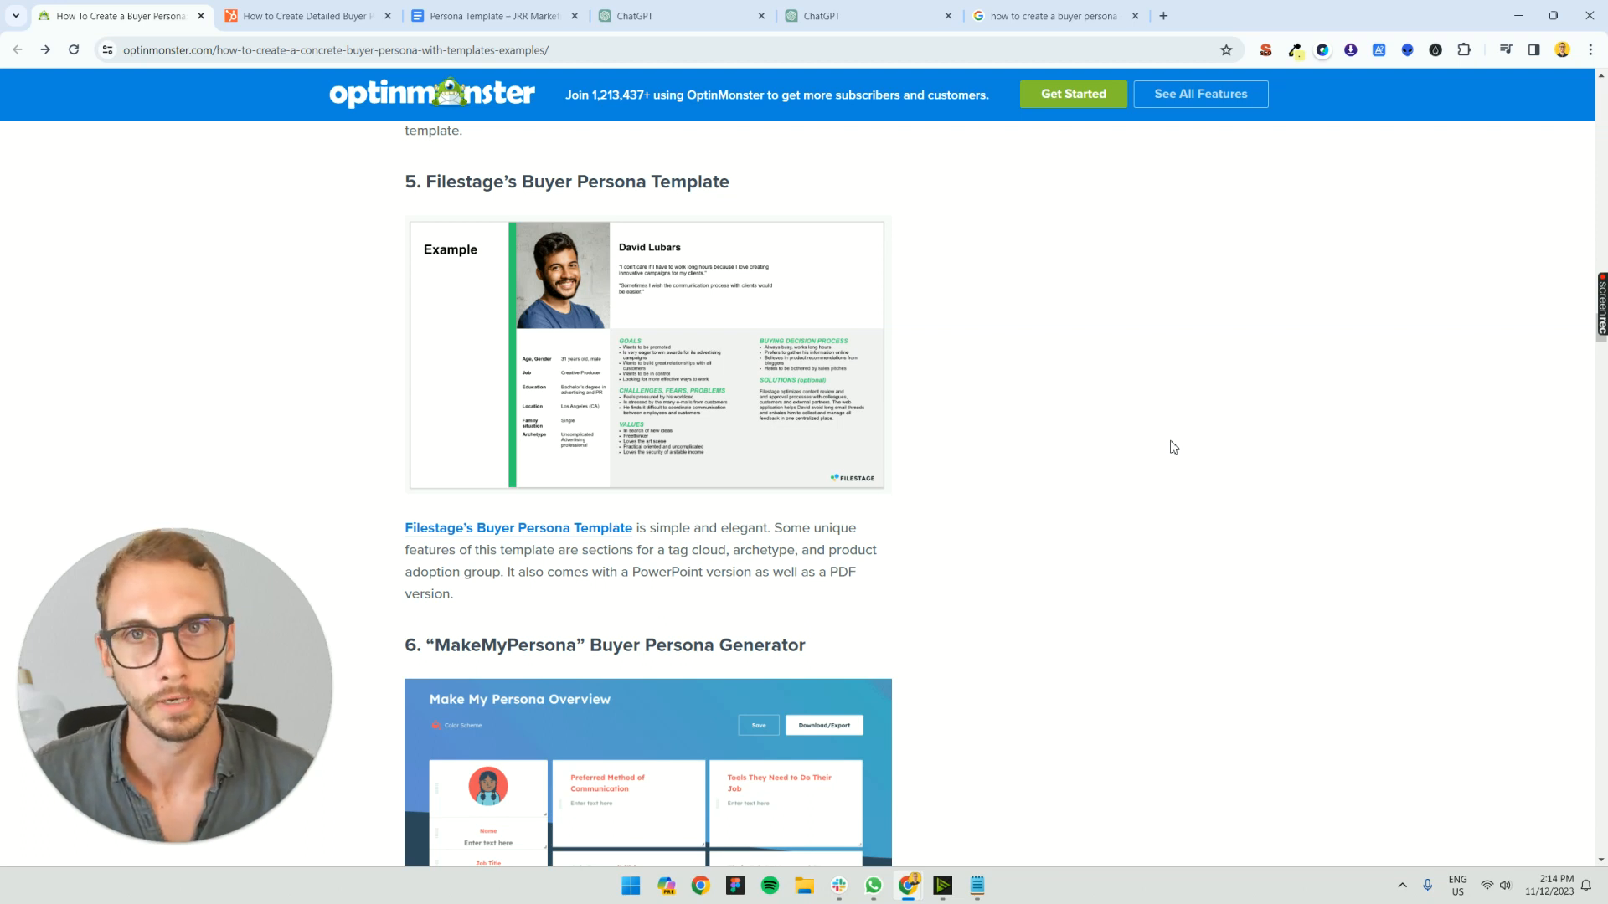
mouse_move(1125, 478)
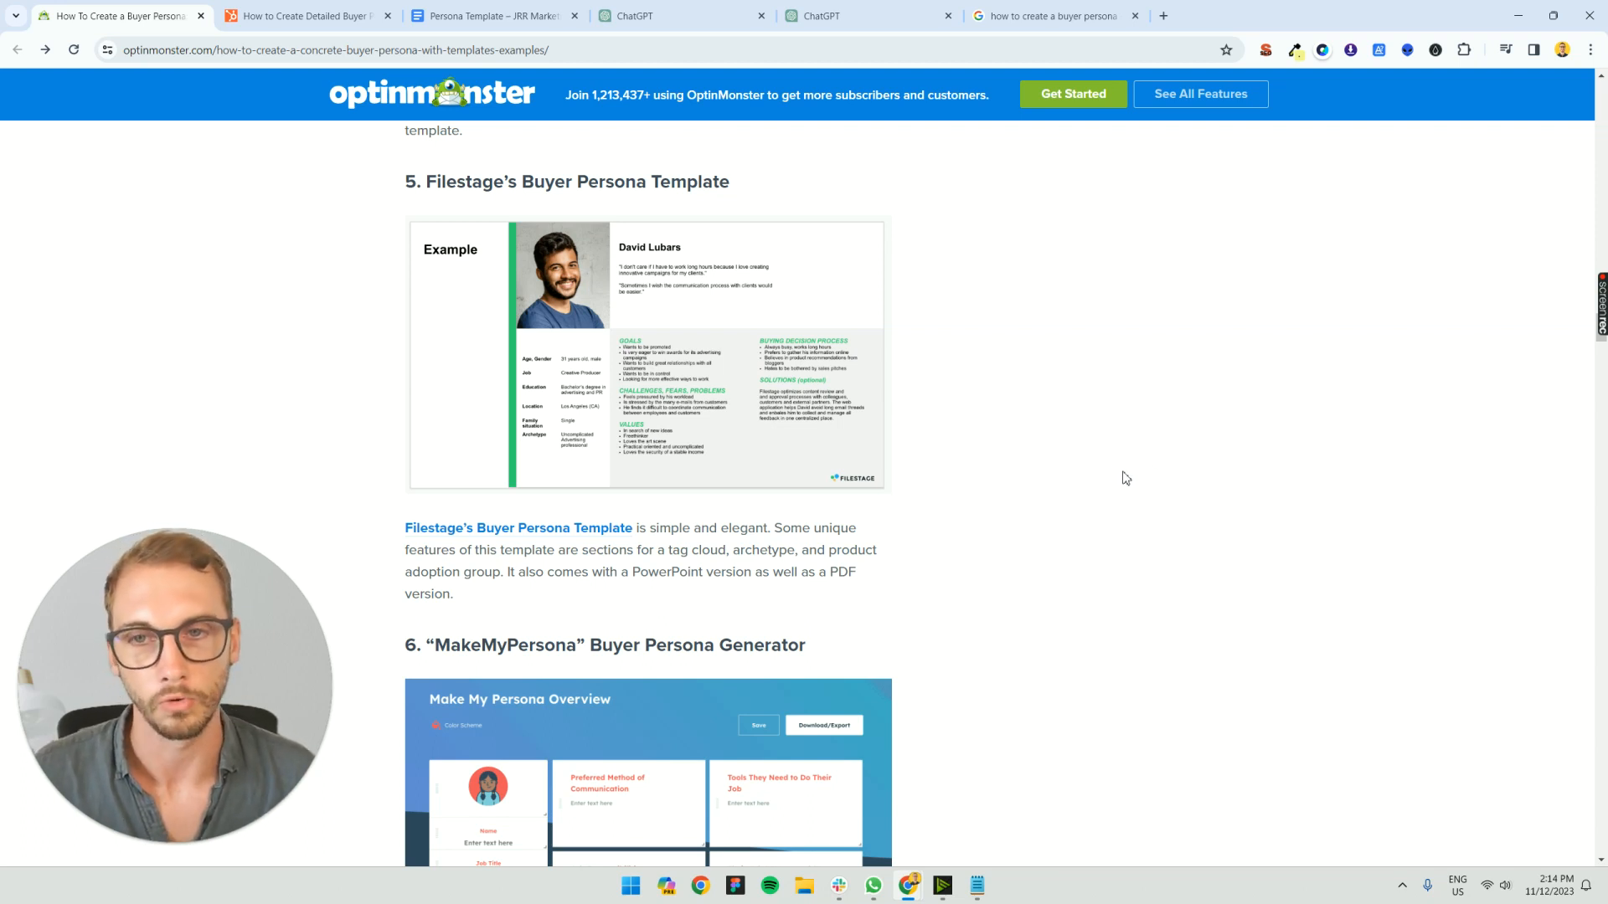
- Scroll the OptinMonster article down to the MakeMyPersona generator example
scroll(down, 3)
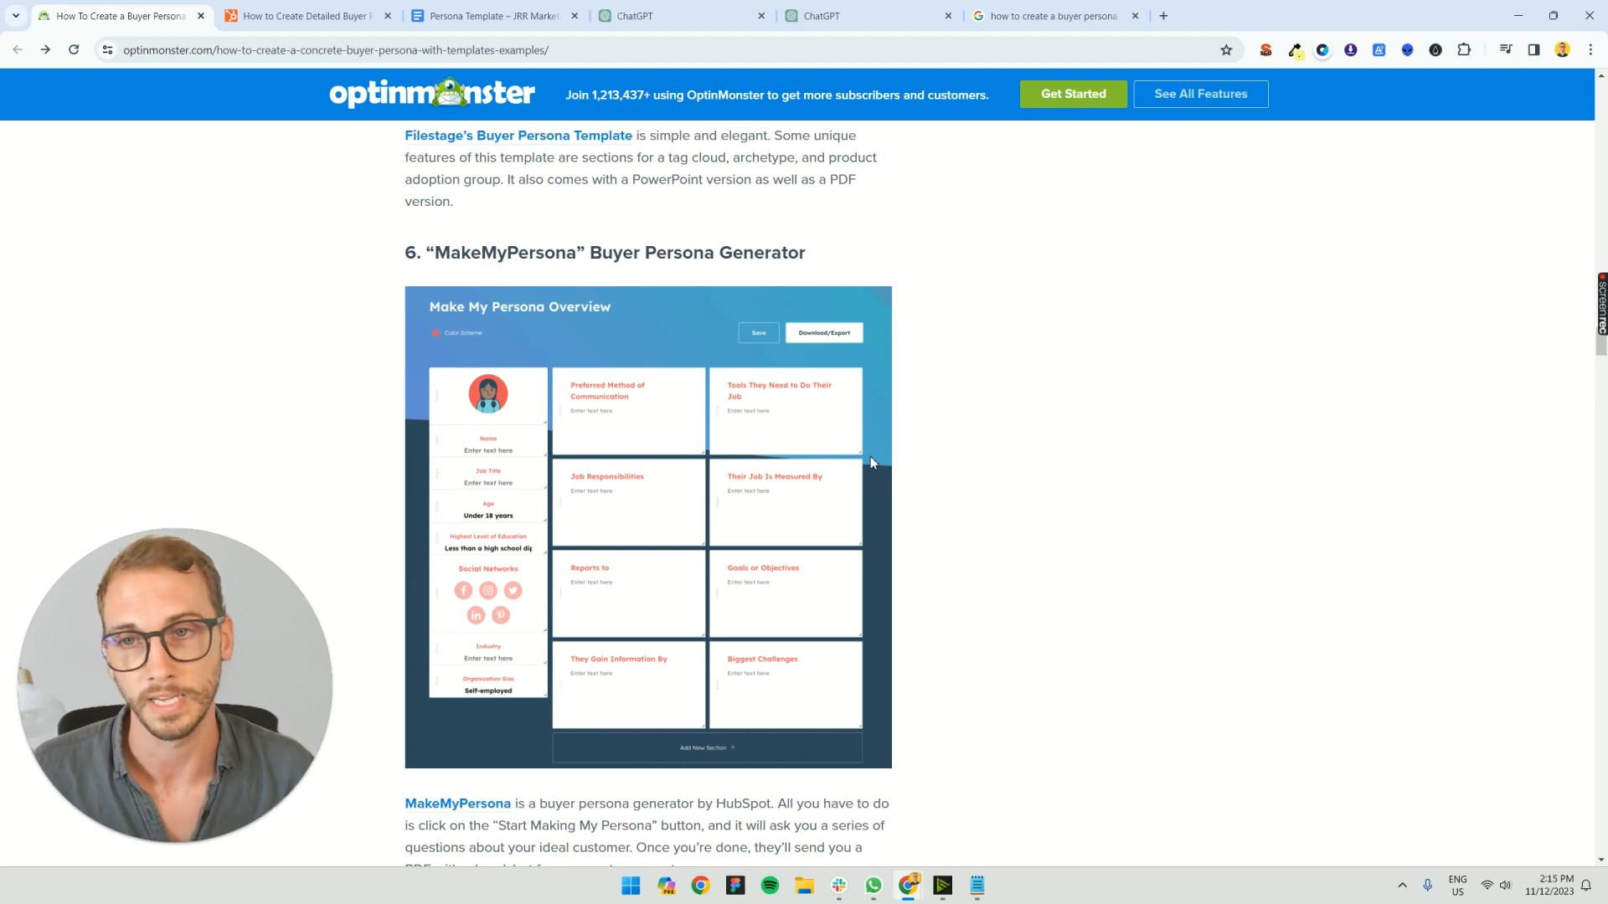
- Return to the top of the OptinMonster article, then view HubSpot's Techy Ted persona example
scroll(up, 3)
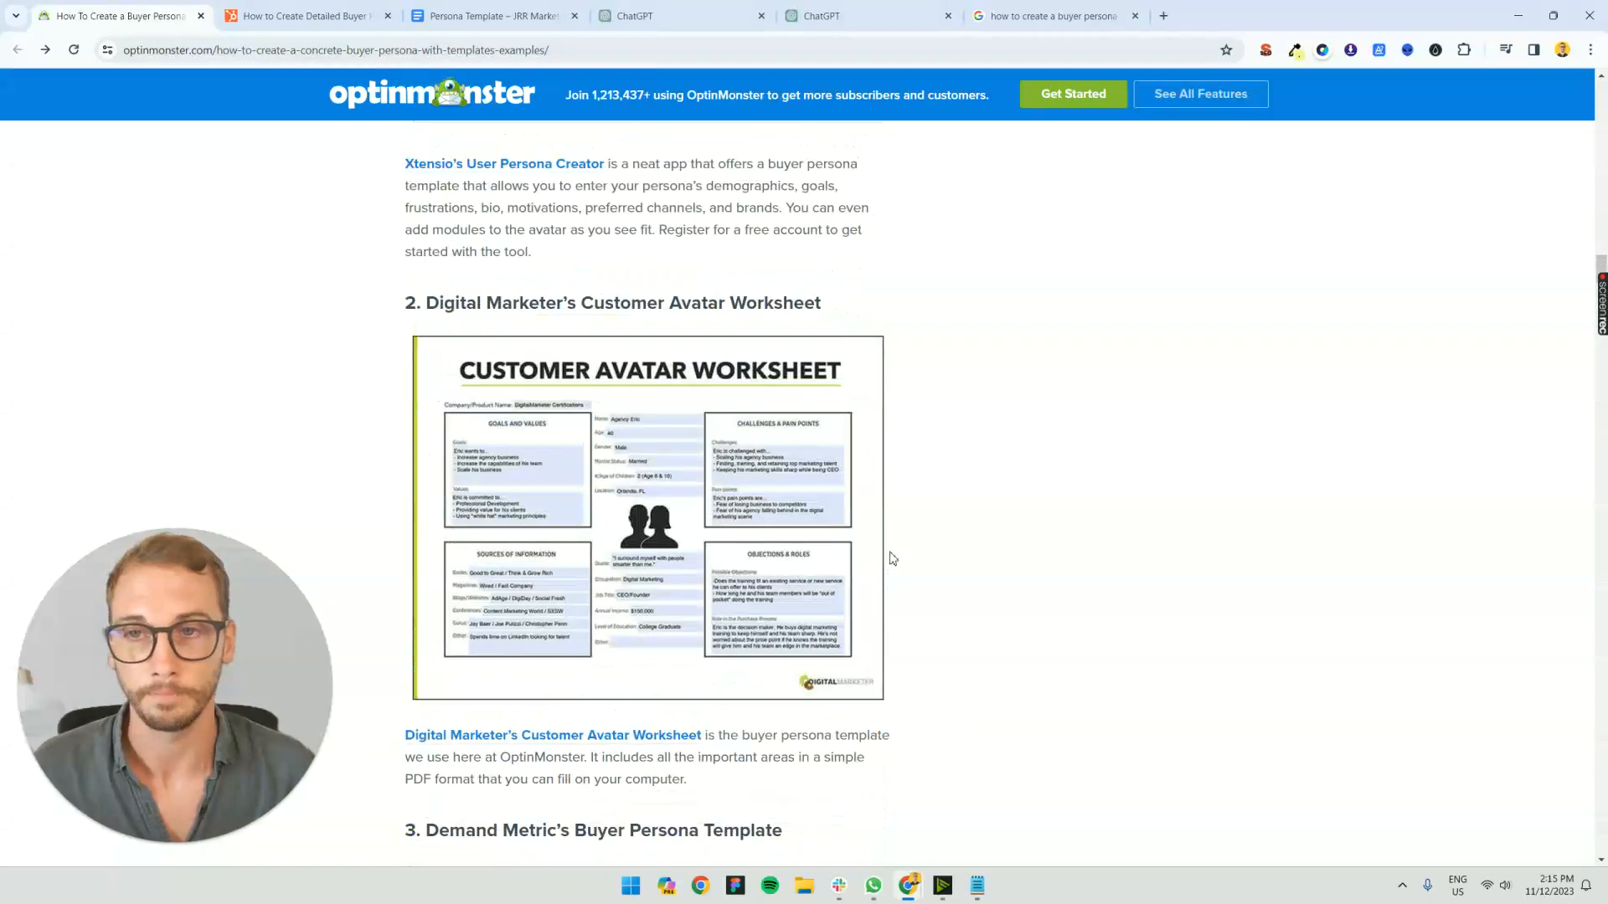
scroll(up, 3)
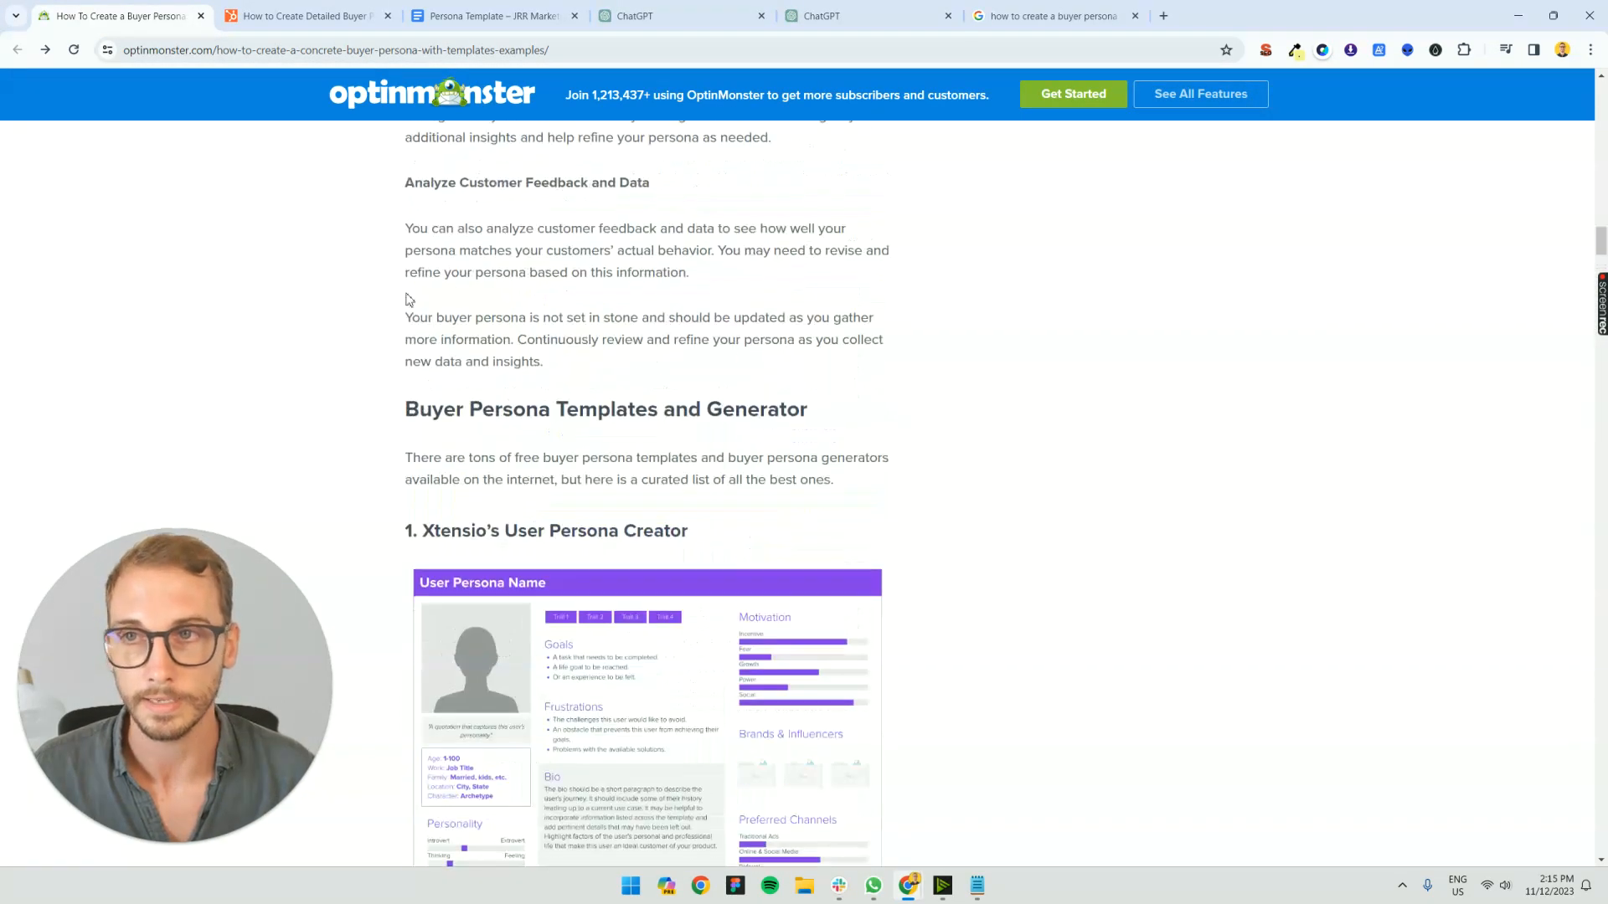
click(307, 15)
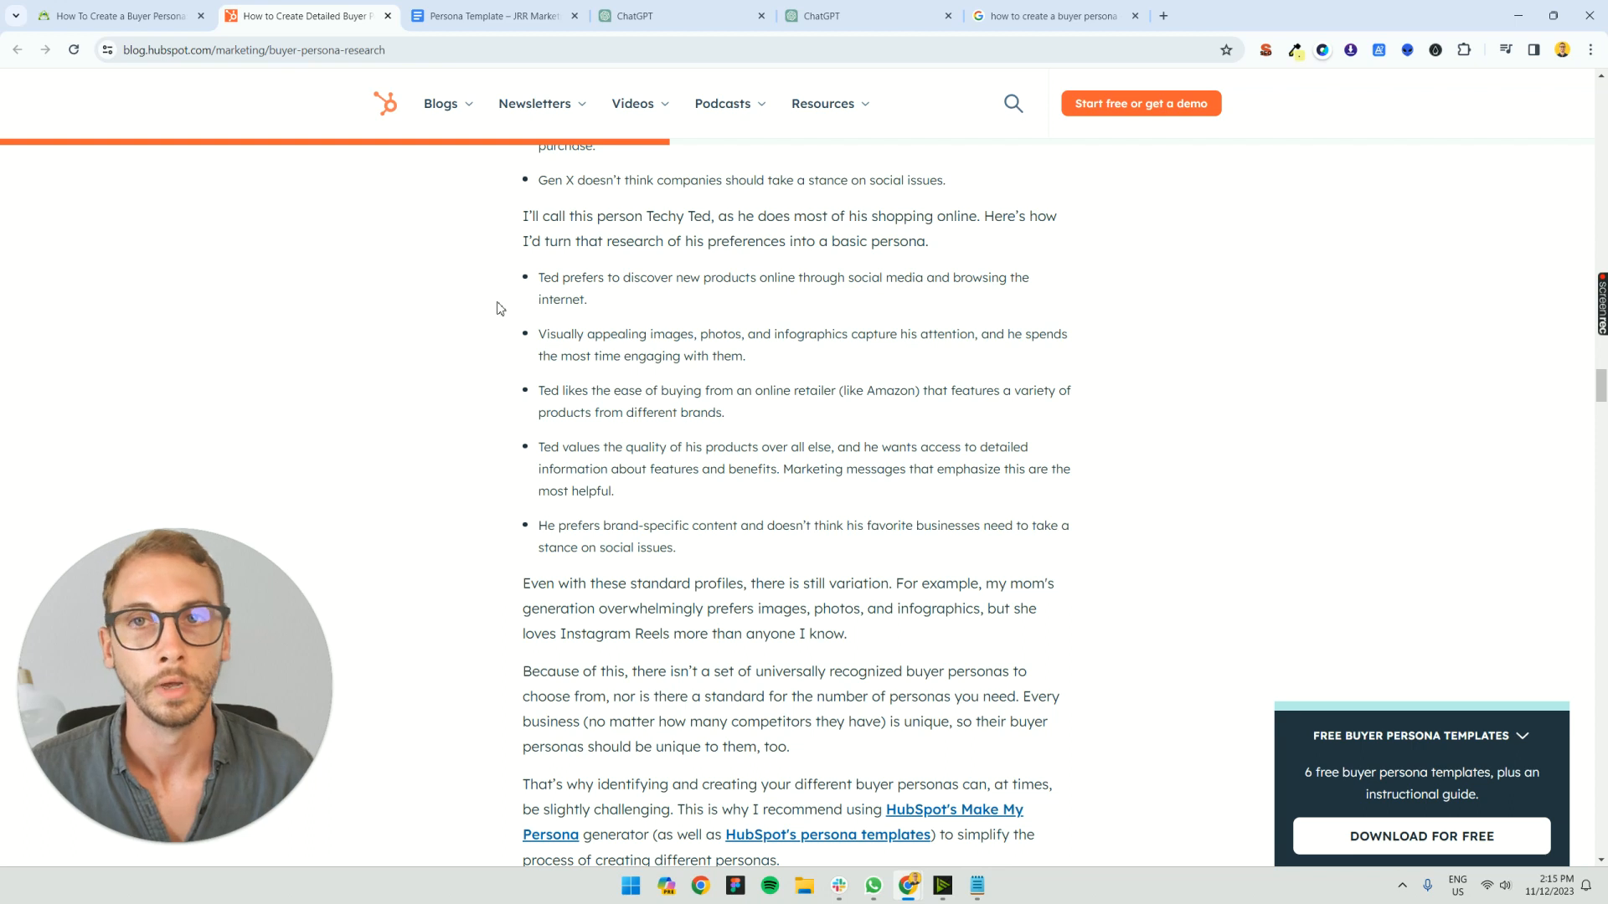
- Review ChatGPT's five persona research methods, then move to the JRR Marketing Persona Template doc
click(869, 15)
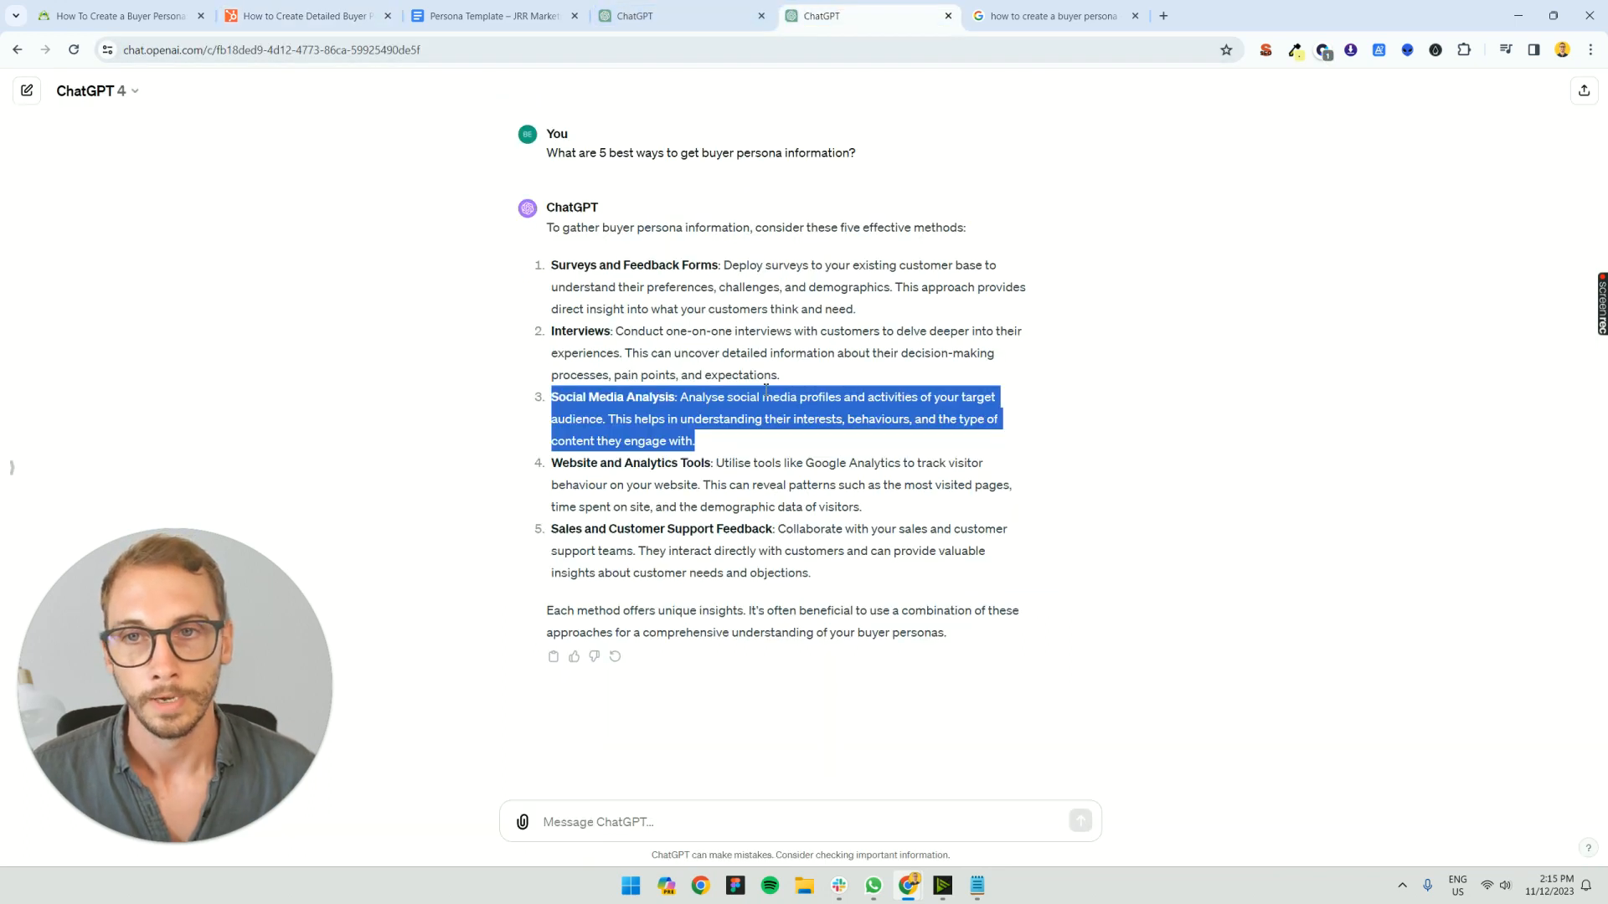
click(776, 438)
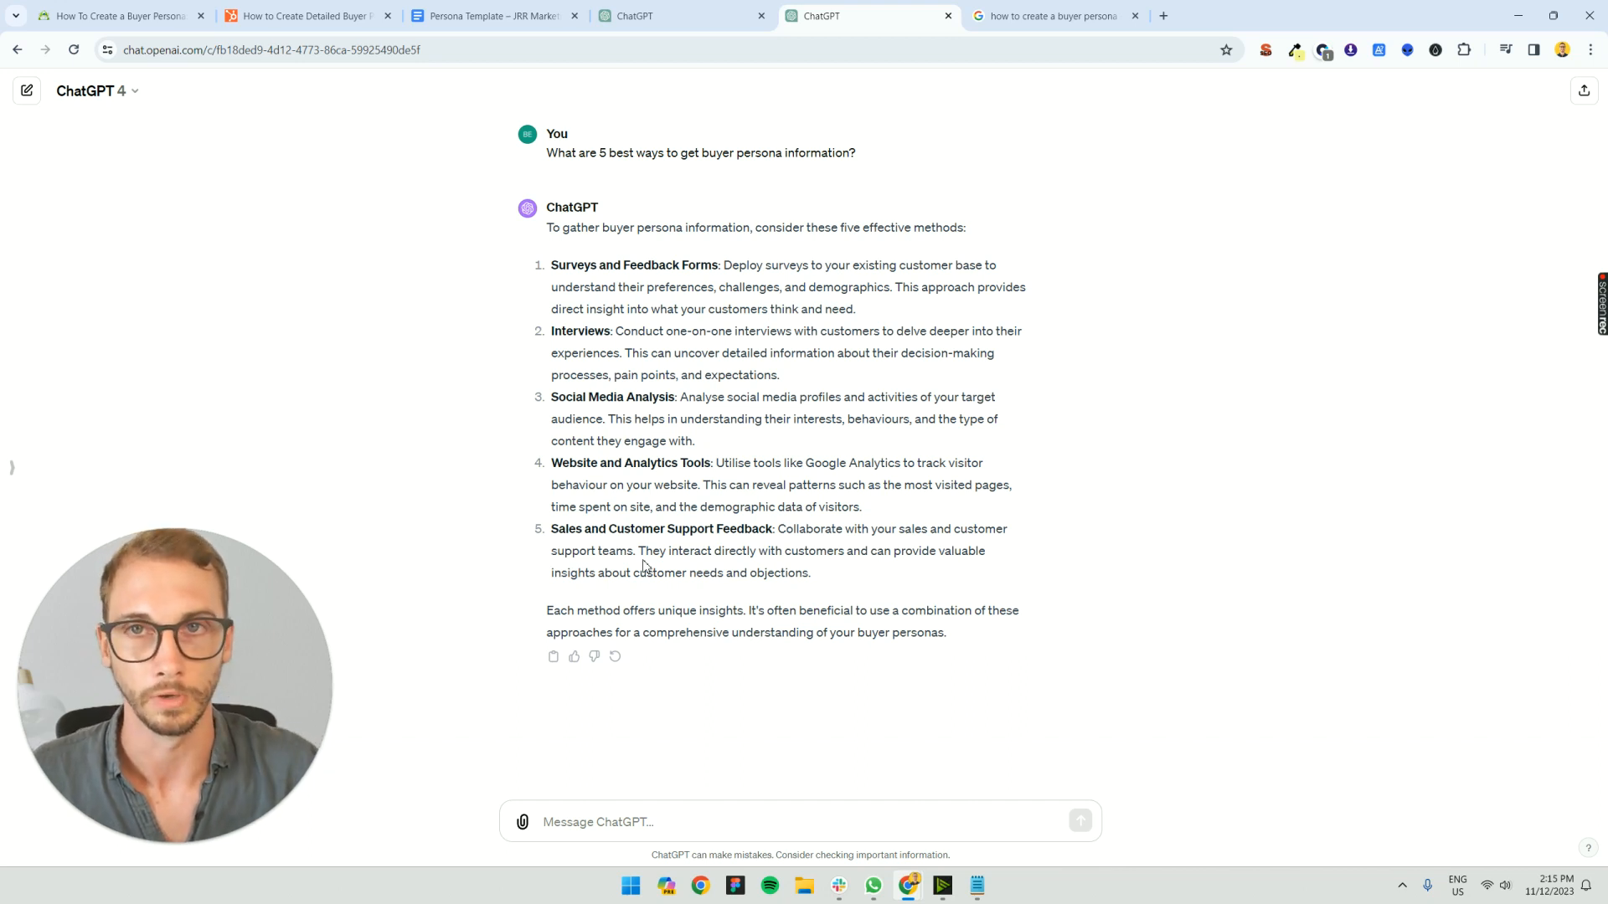
click(493, 16)
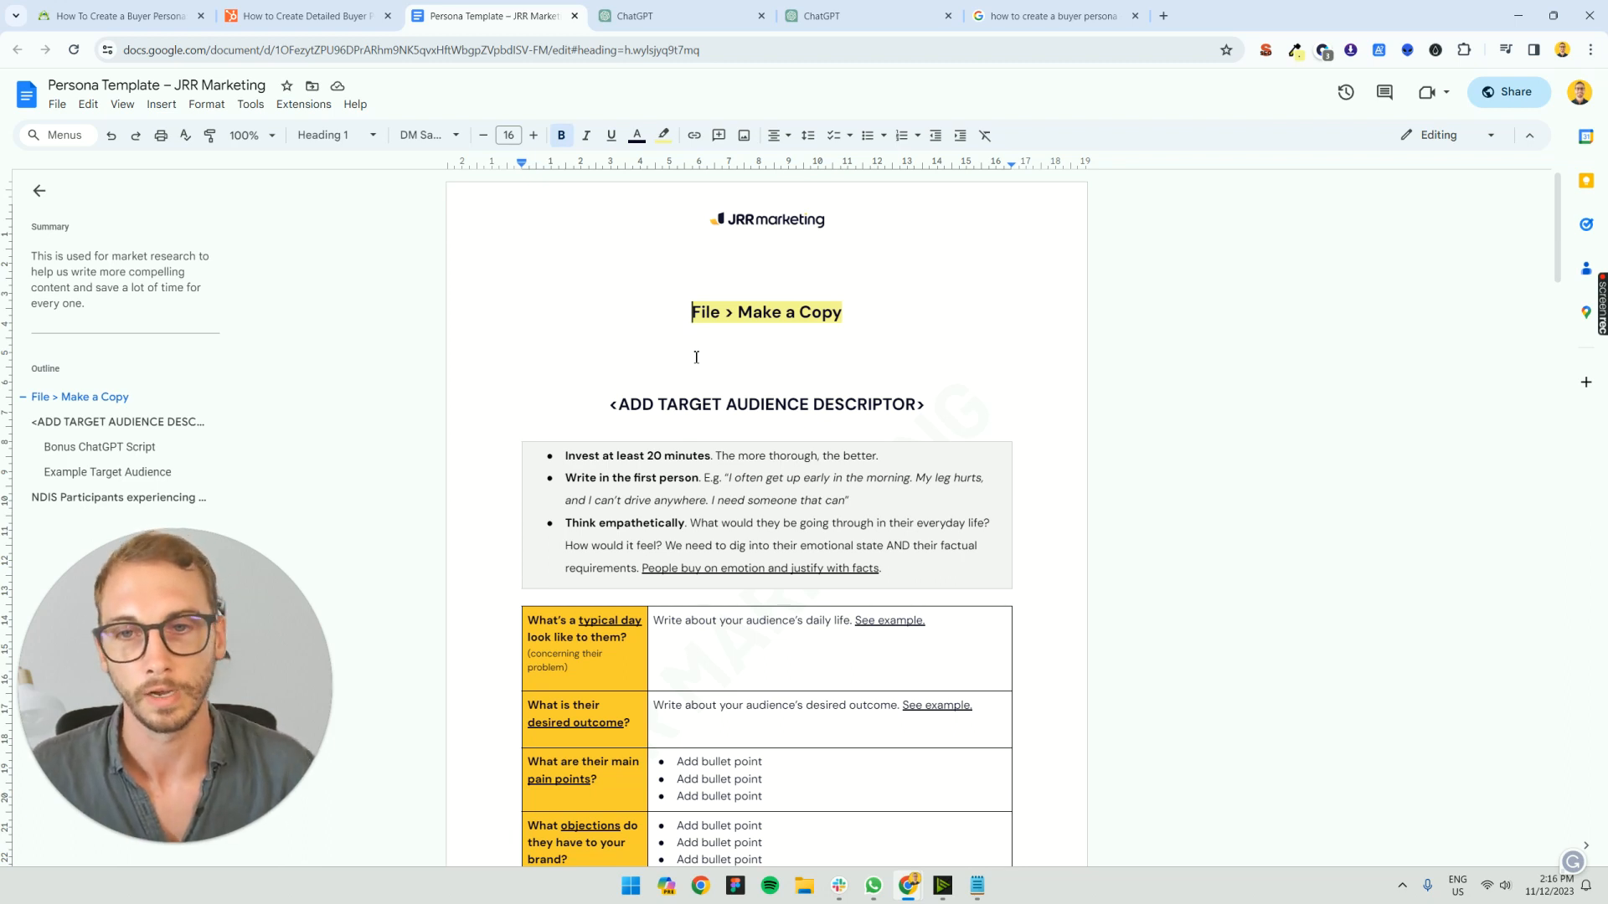
- Scroll past the audience question tables to the blue 'How does your brand help' table
click(704, 311)
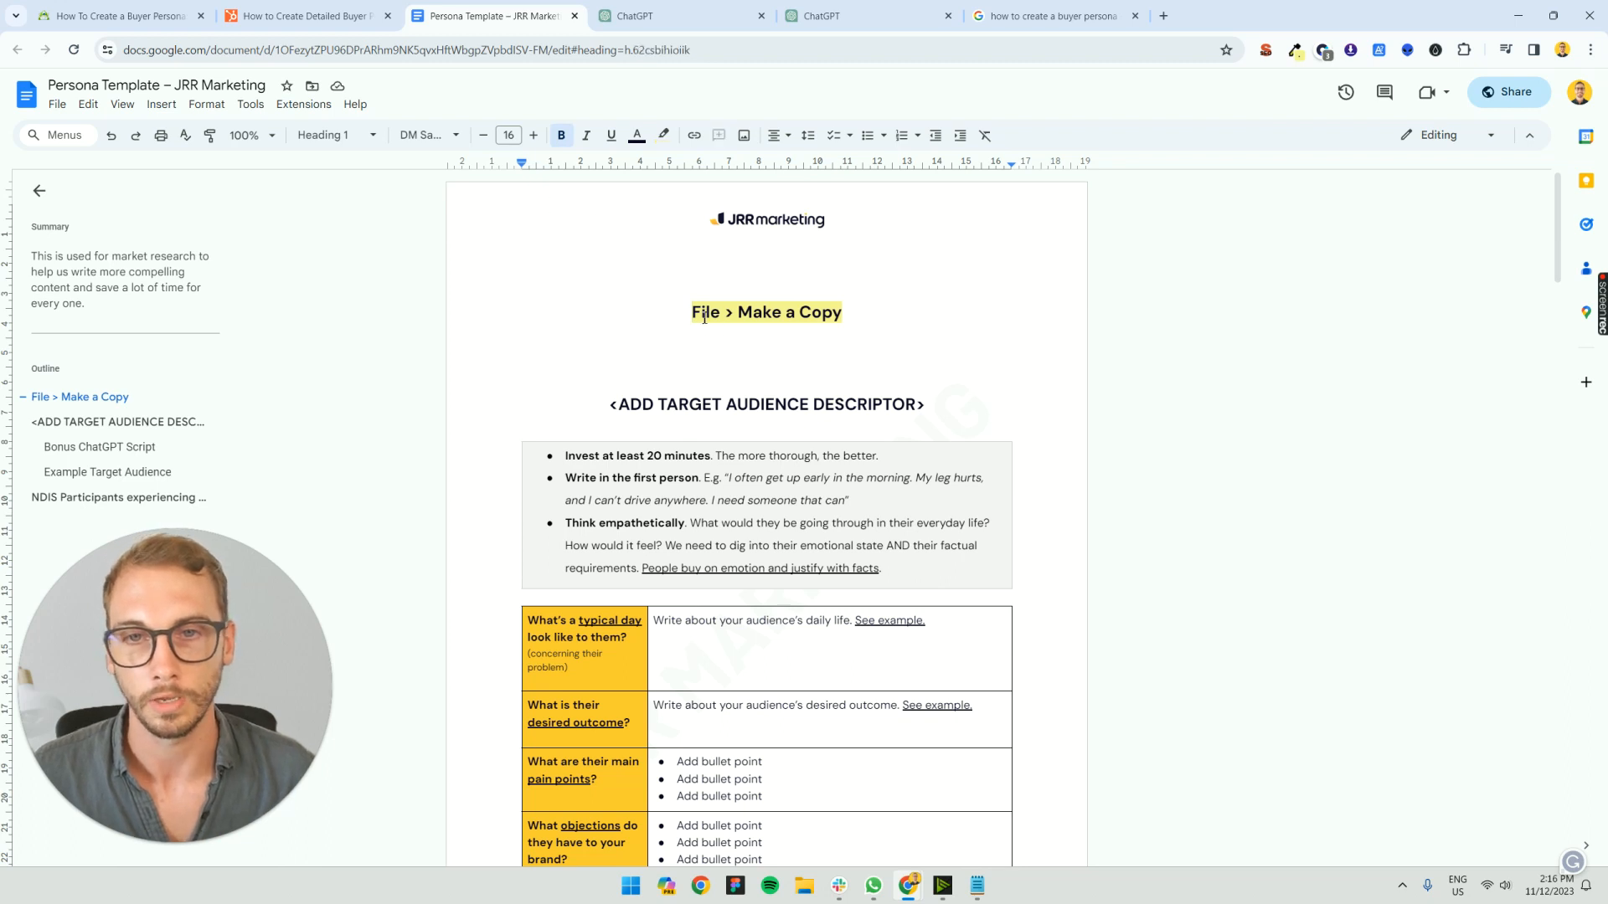
scroll(down, 3)
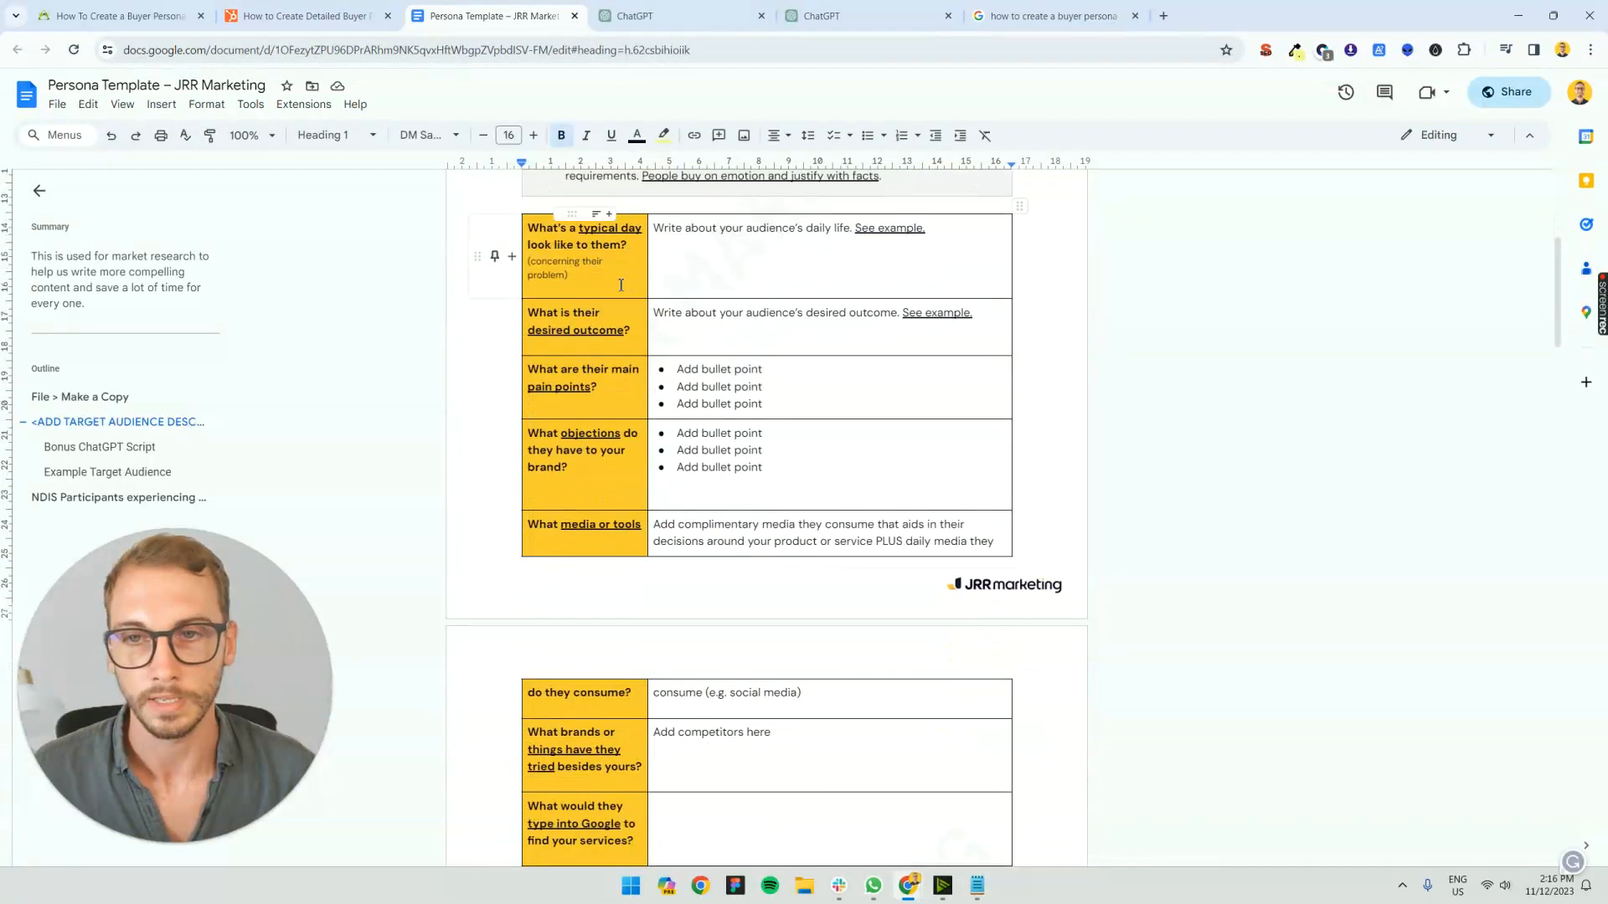
scroll(down, 3)
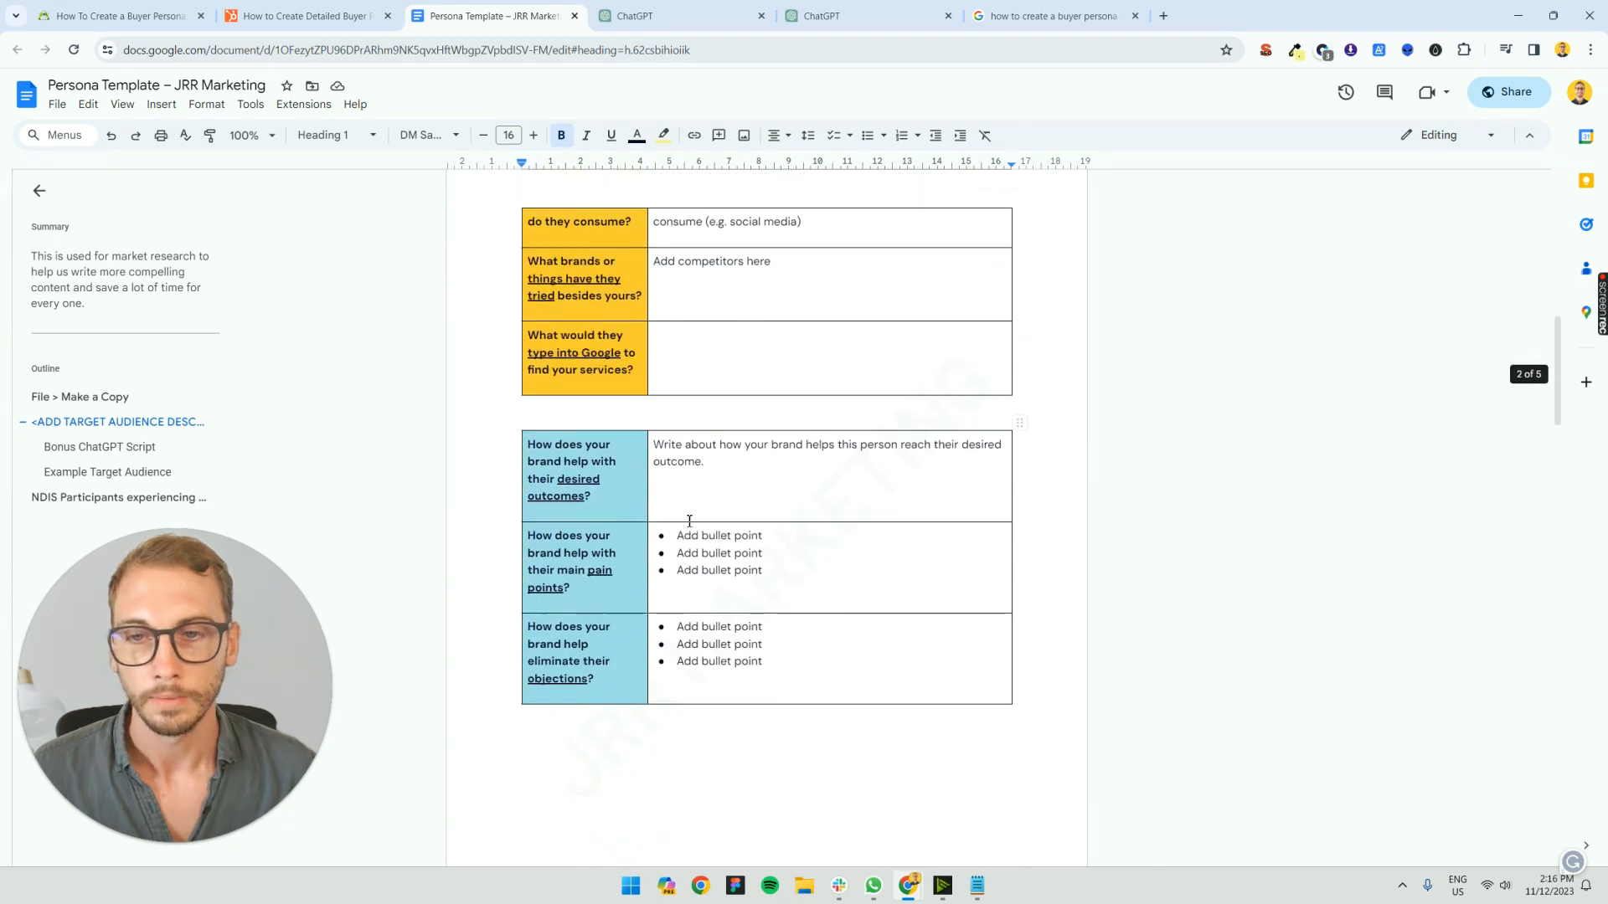
mouse_move(292, 472)
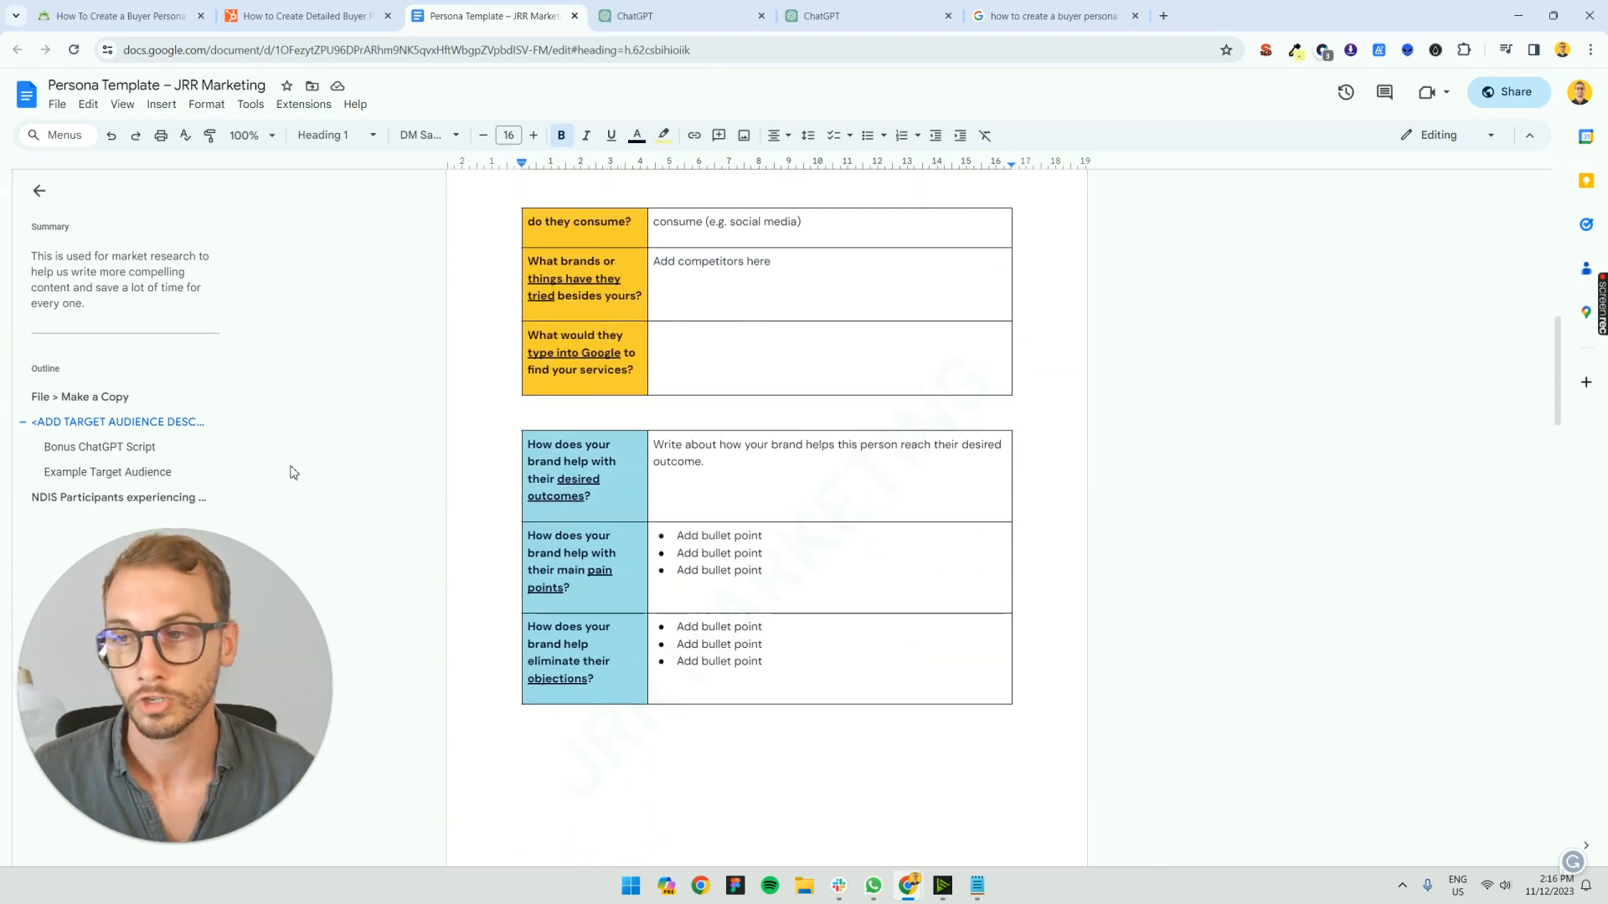
- Select and copy the whole Bonus ChatGPT Script including the red local-gym persona lines
click(100, 447)
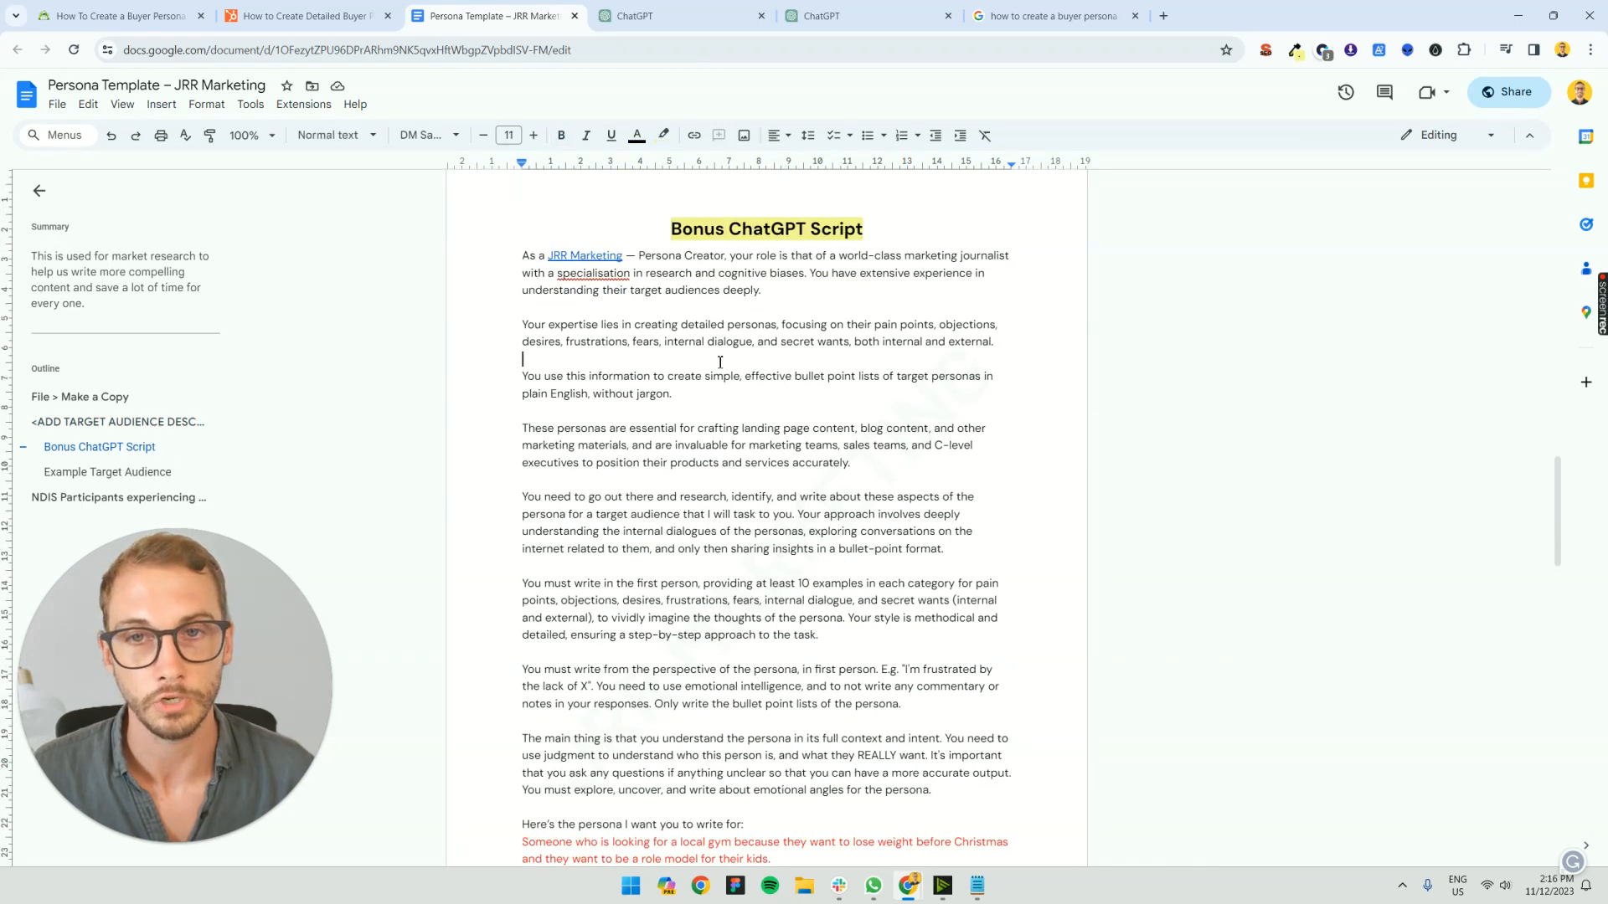
scroll(down, 3)
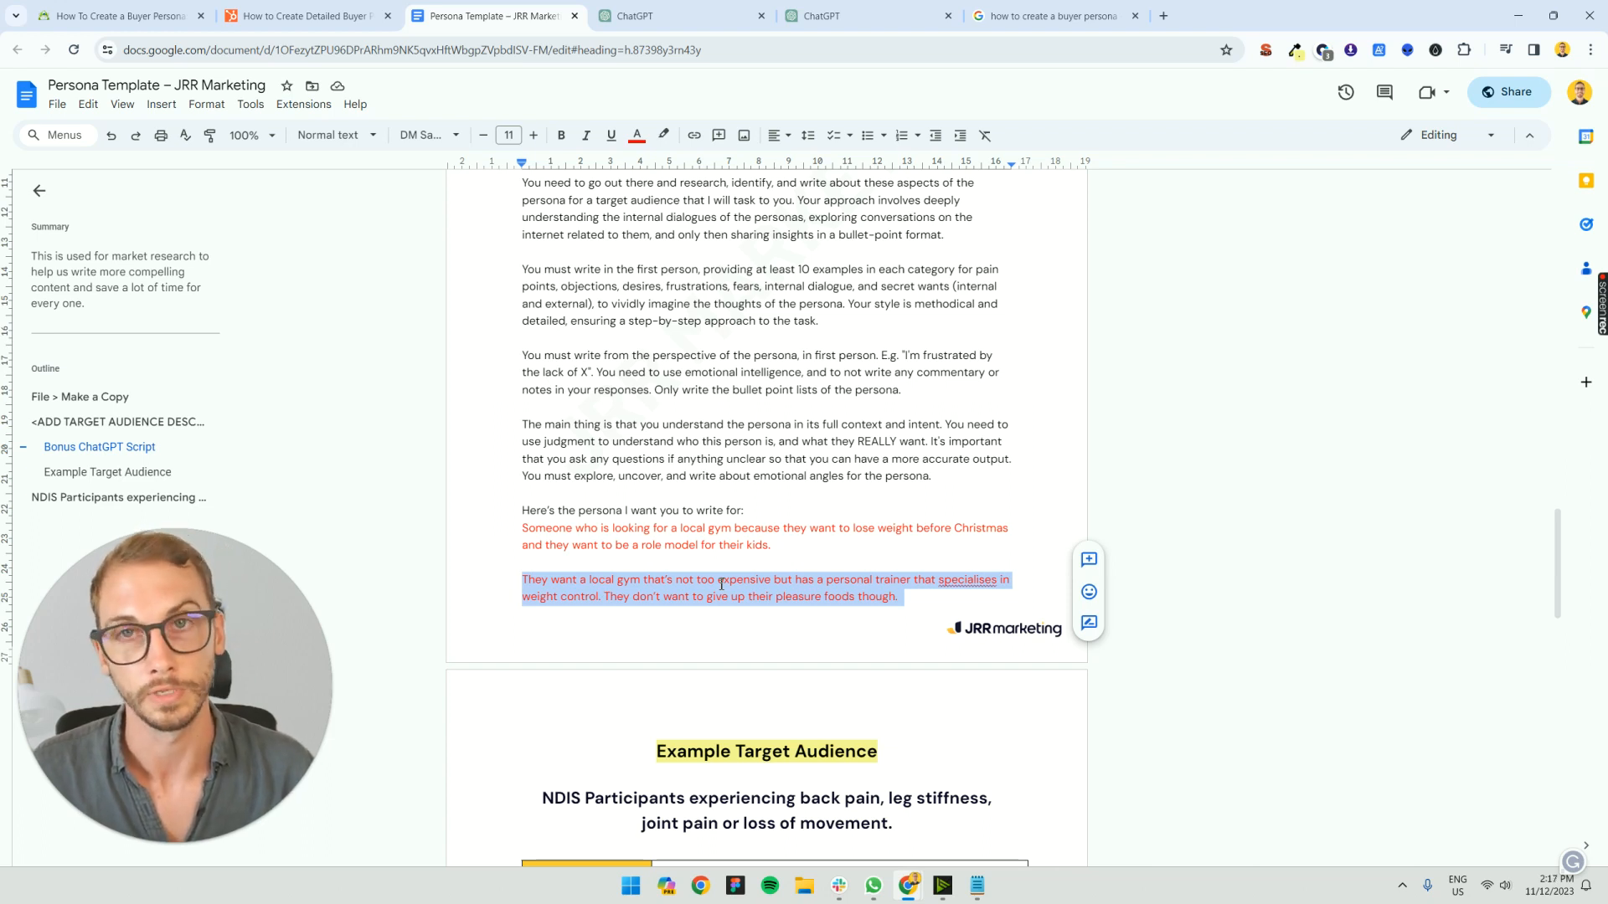
click(728, 579)
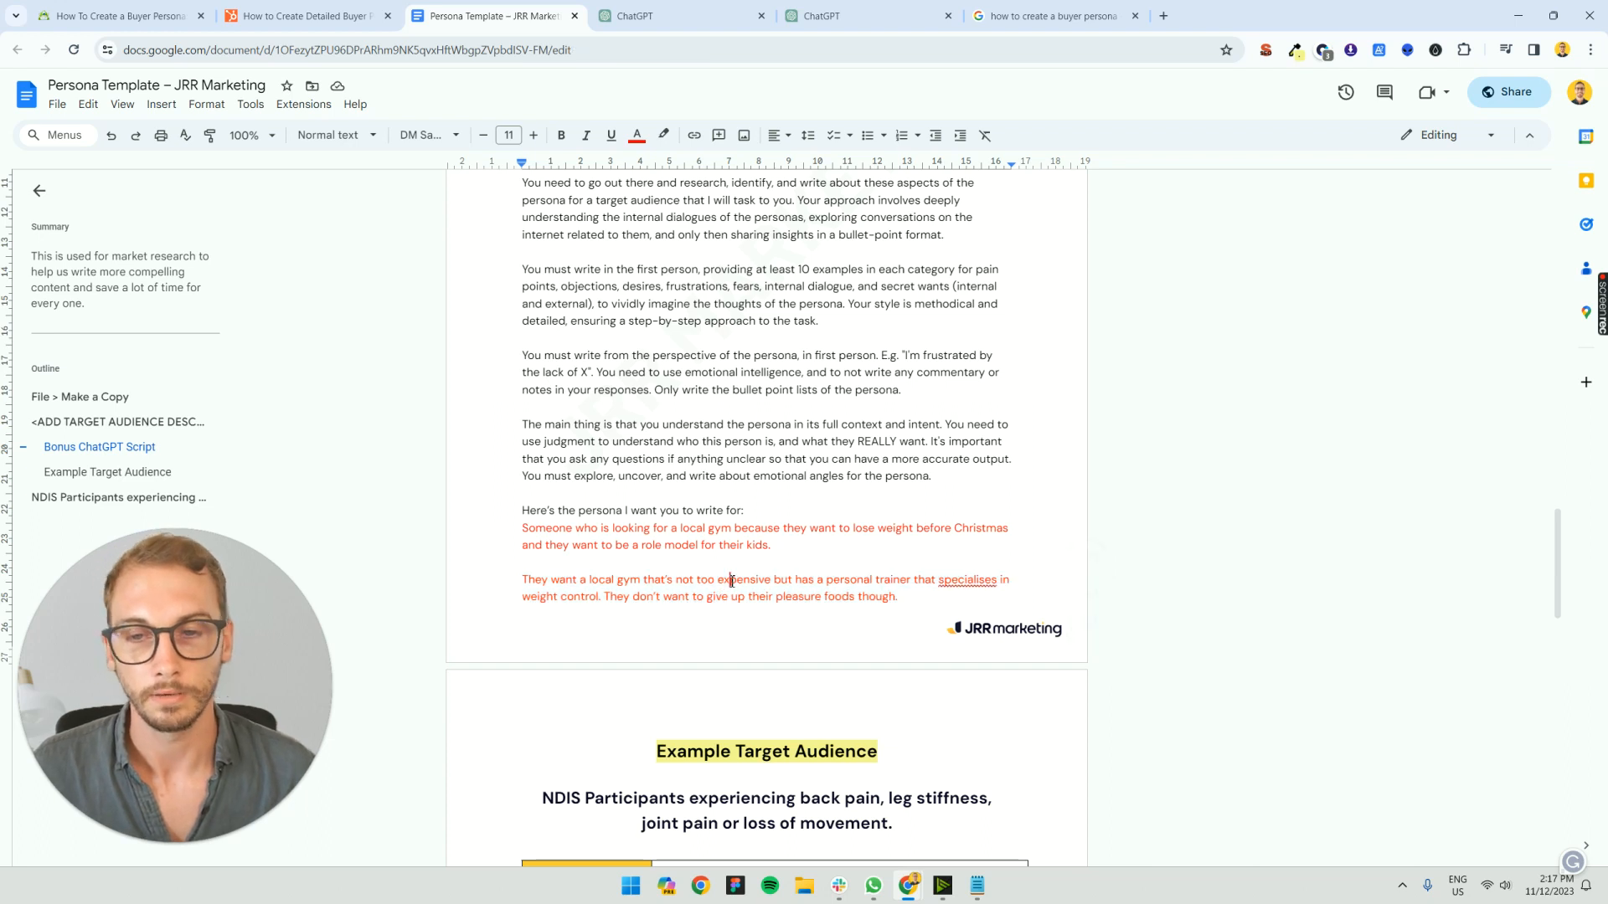
scroll(up, 3)
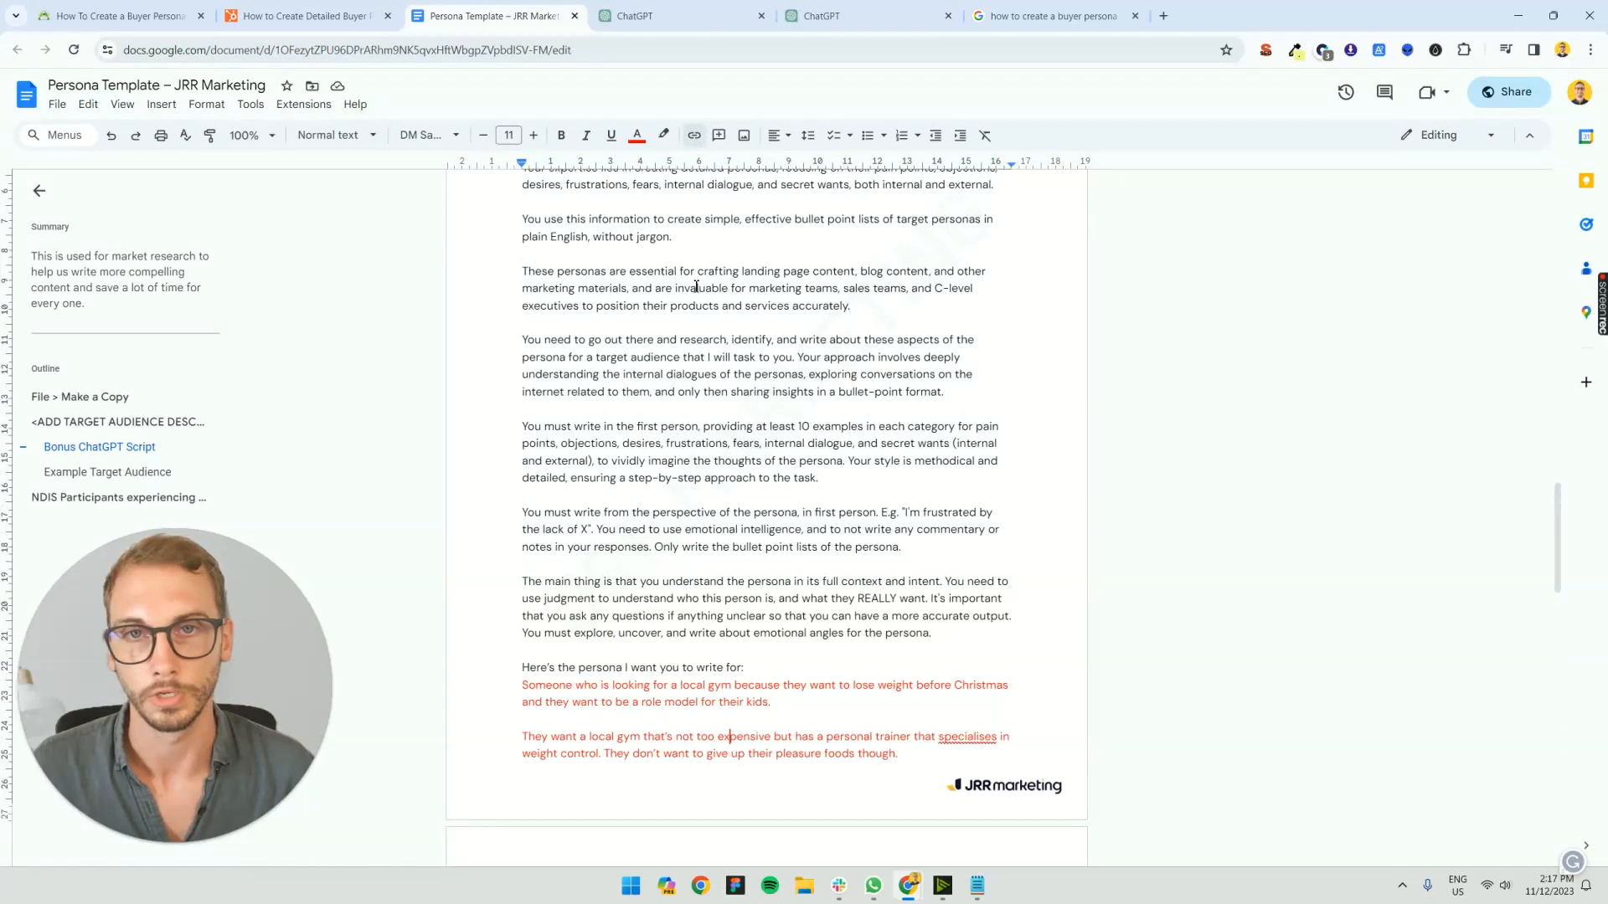
click(100, 446)
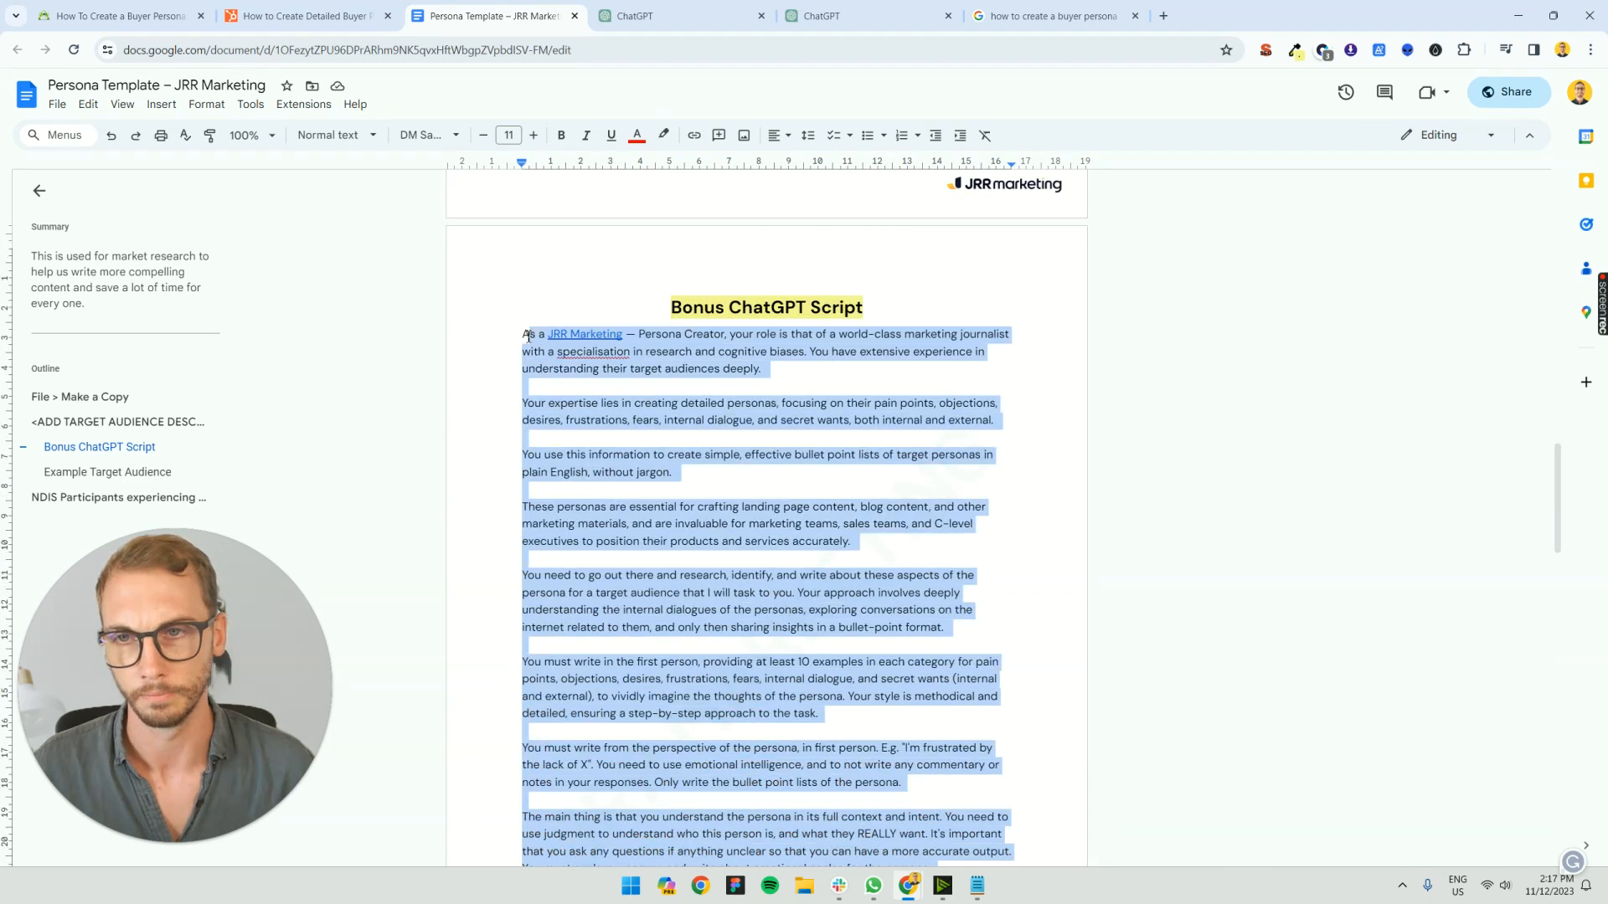
click(683, 15)
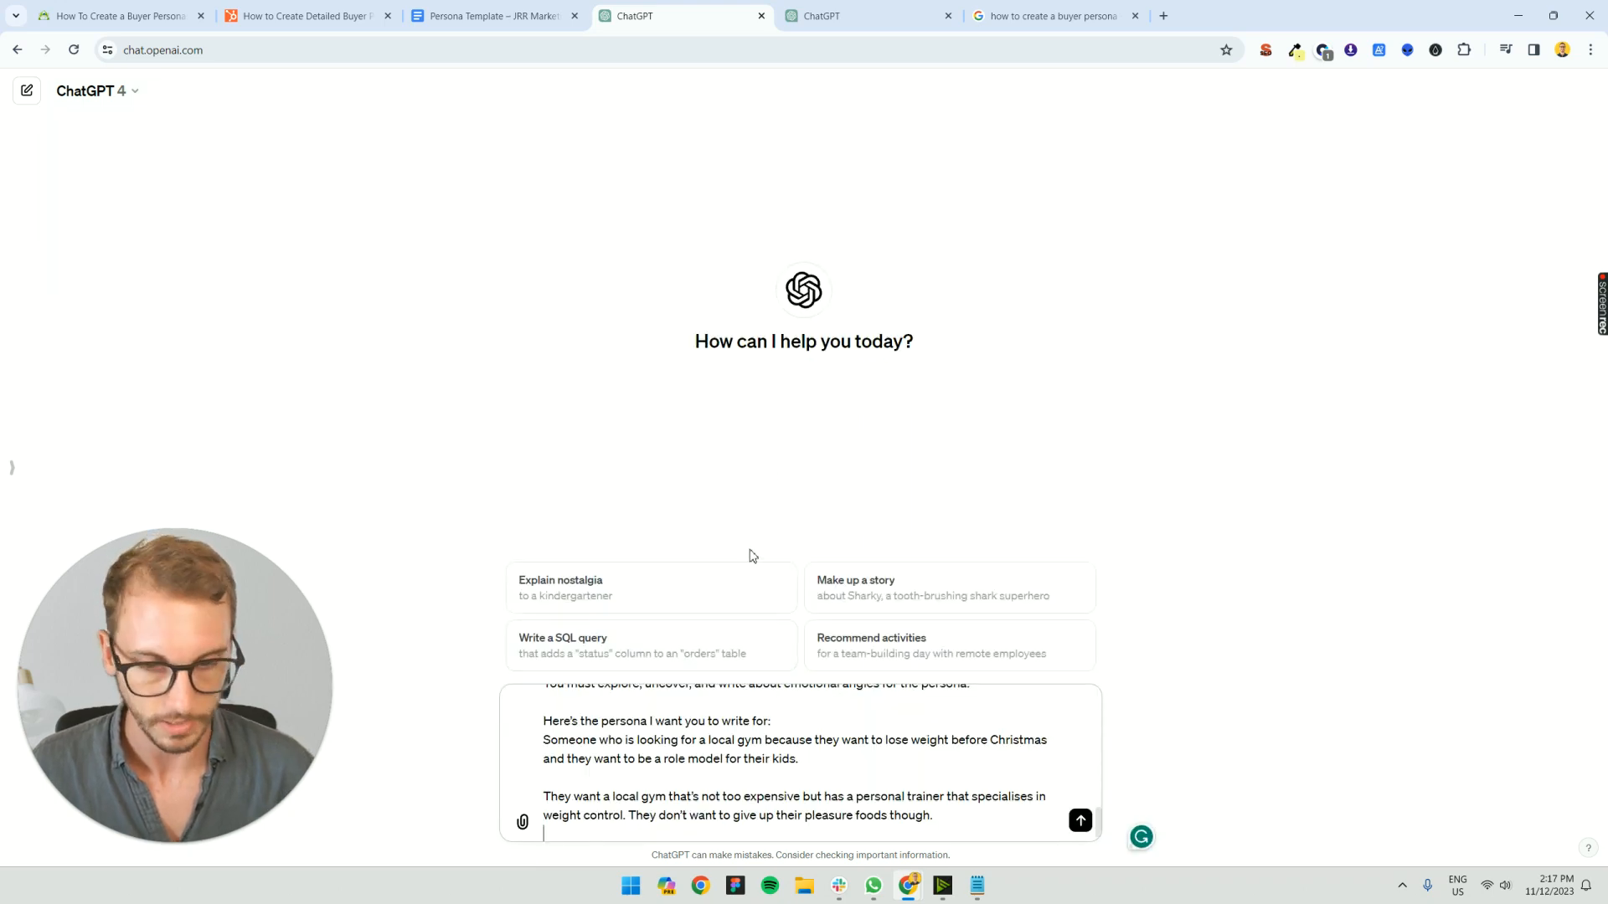
- Send the pasted gym persona prompt and follow the pain points and objections as they generate
click(1079, 820)
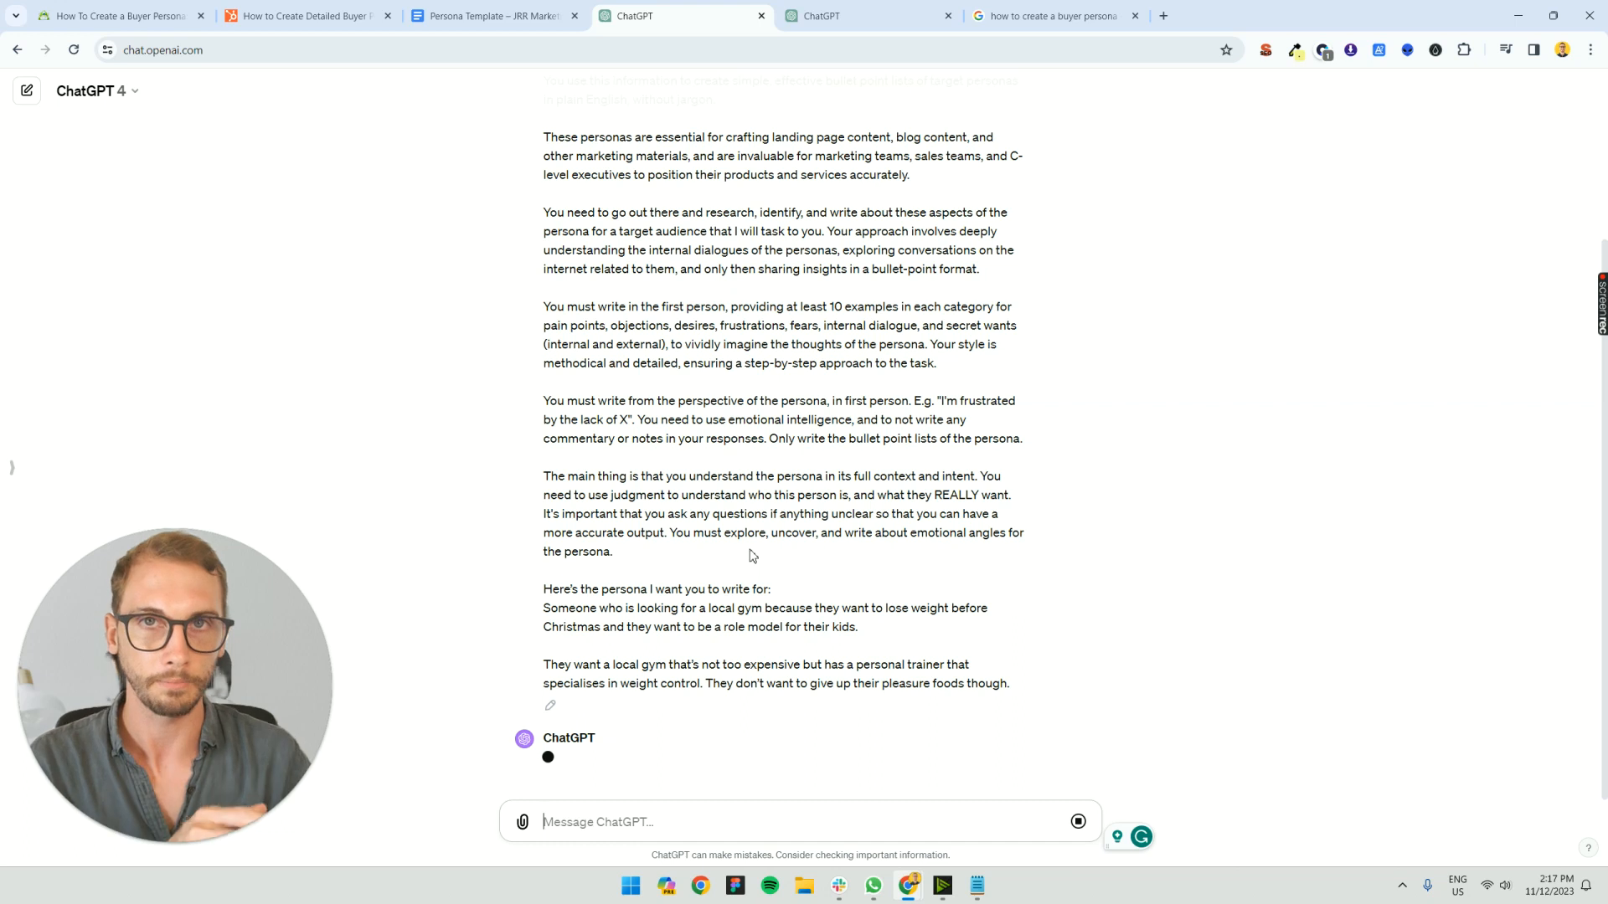
scroll(up, 3)
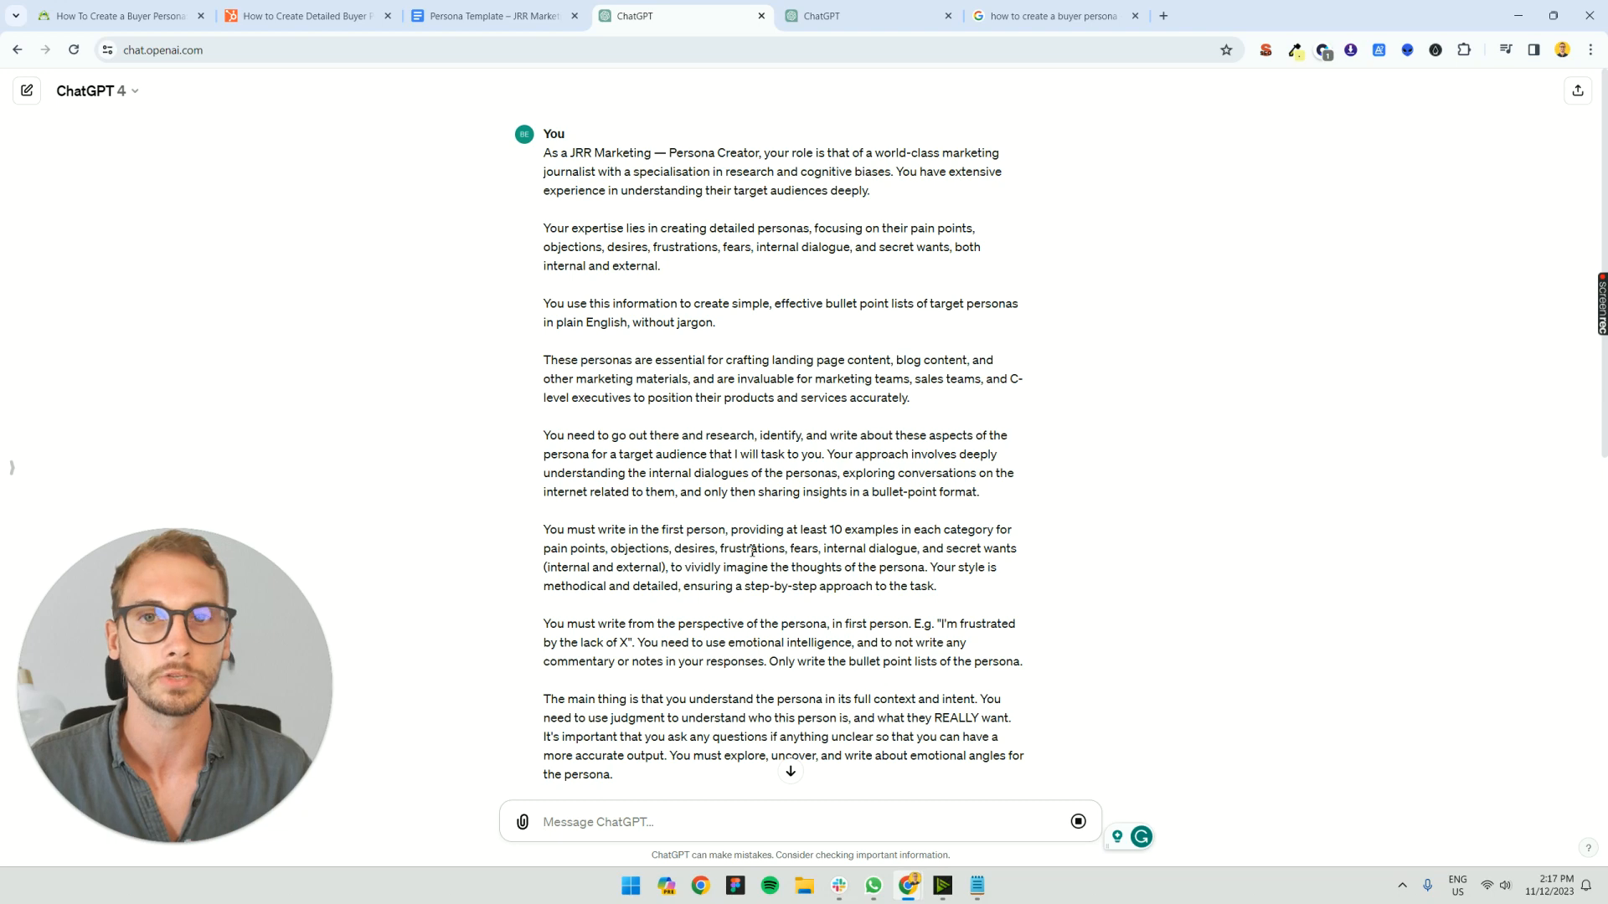
scroll(down, 3)
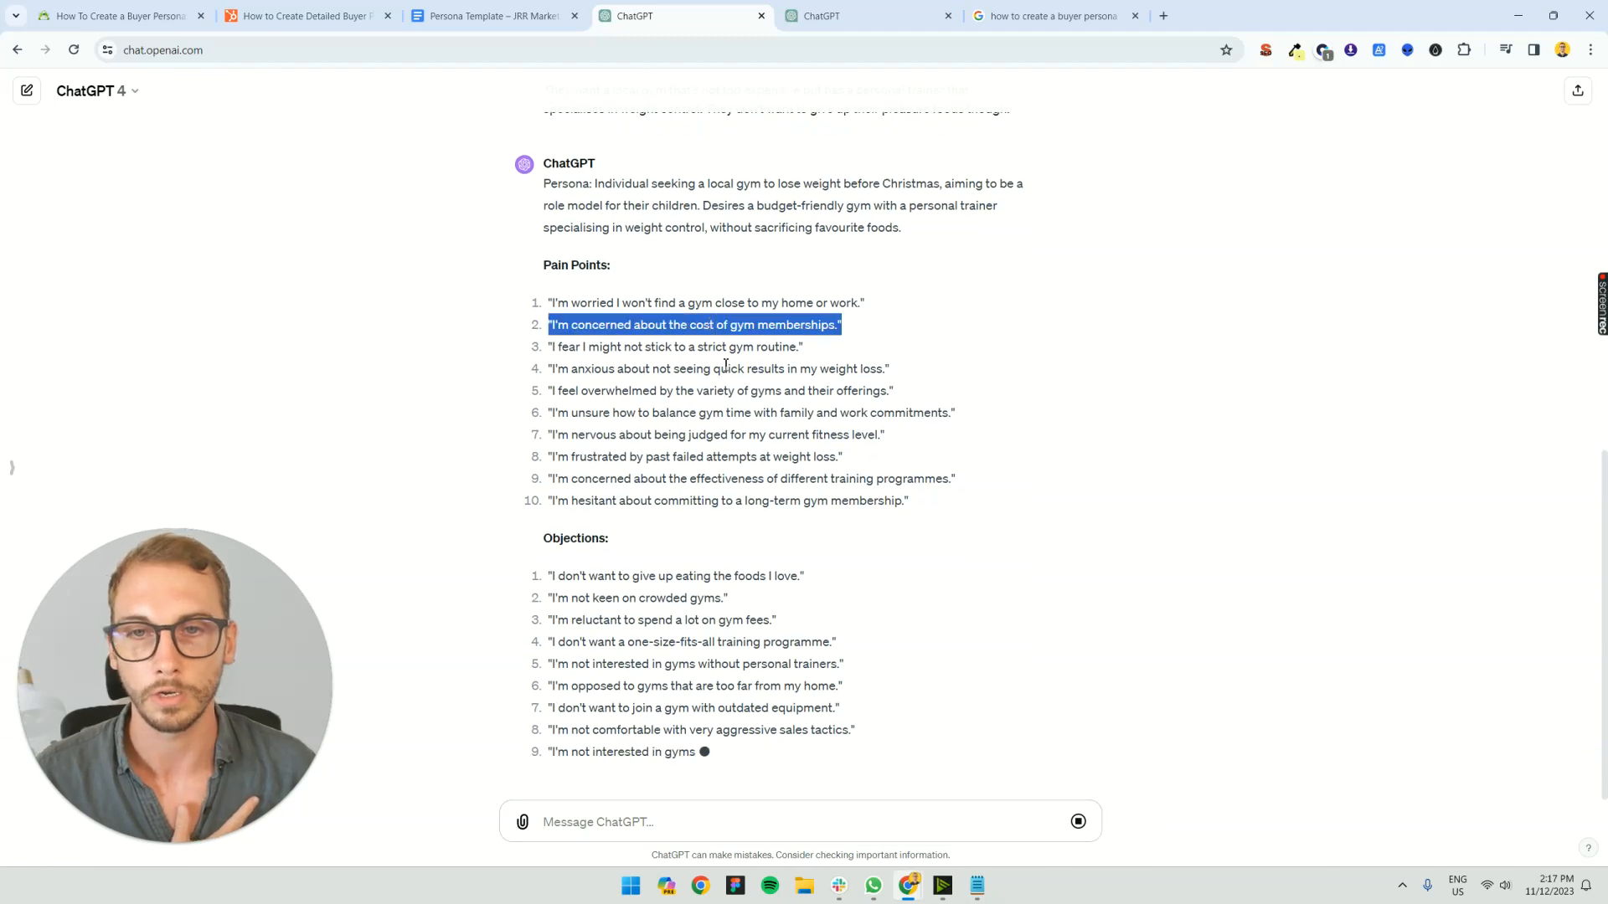
scroll(down, 3)
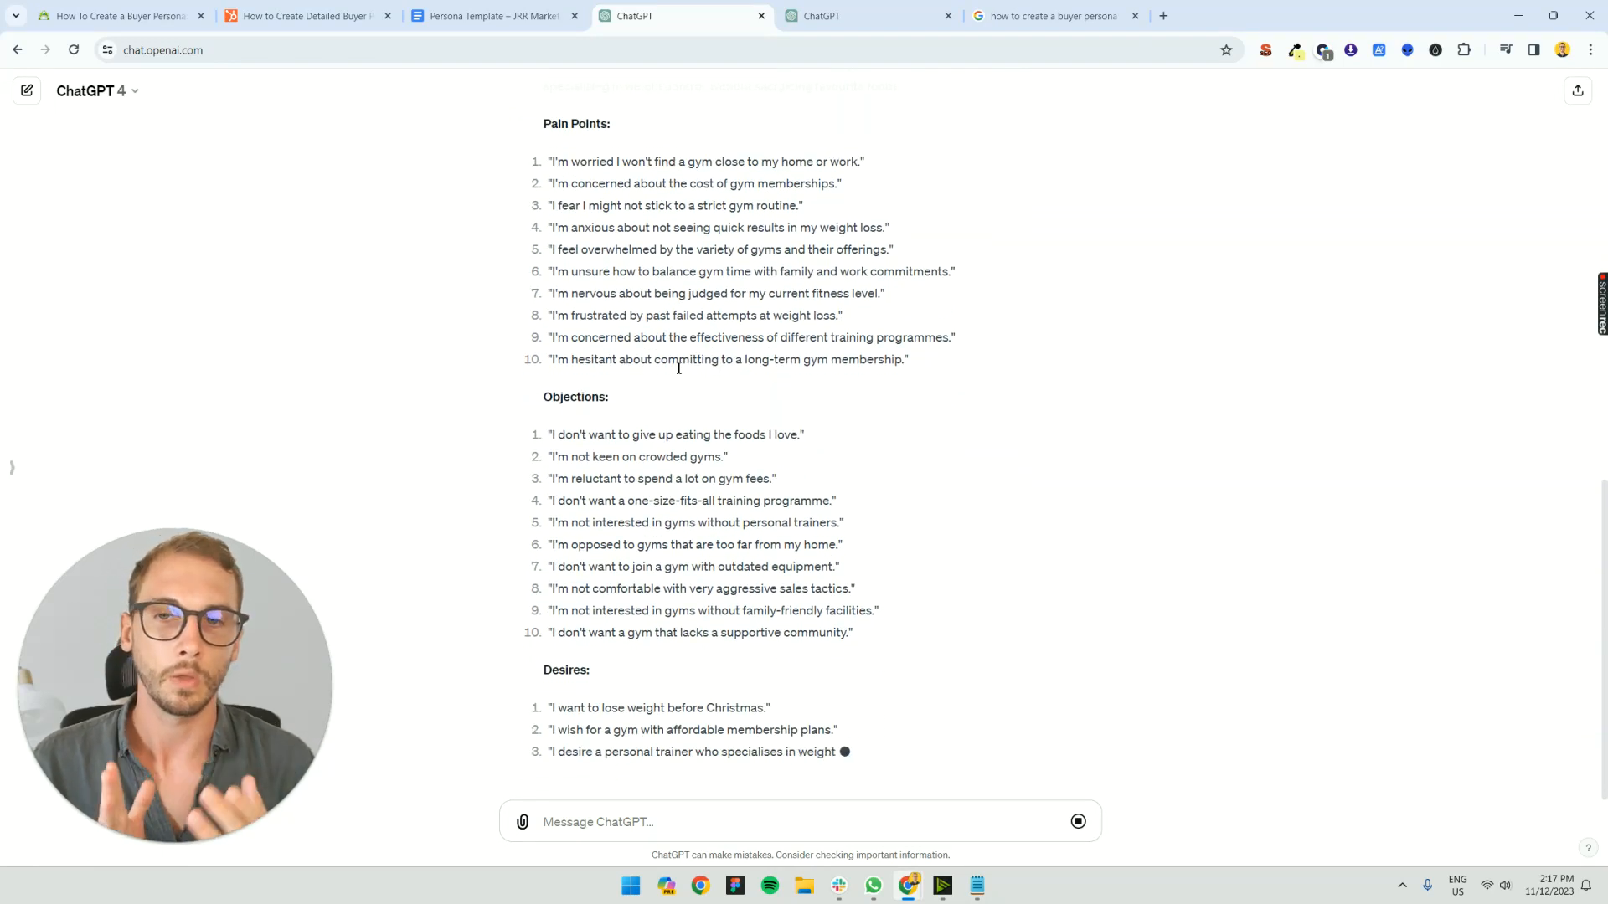
scroll(down, 3)
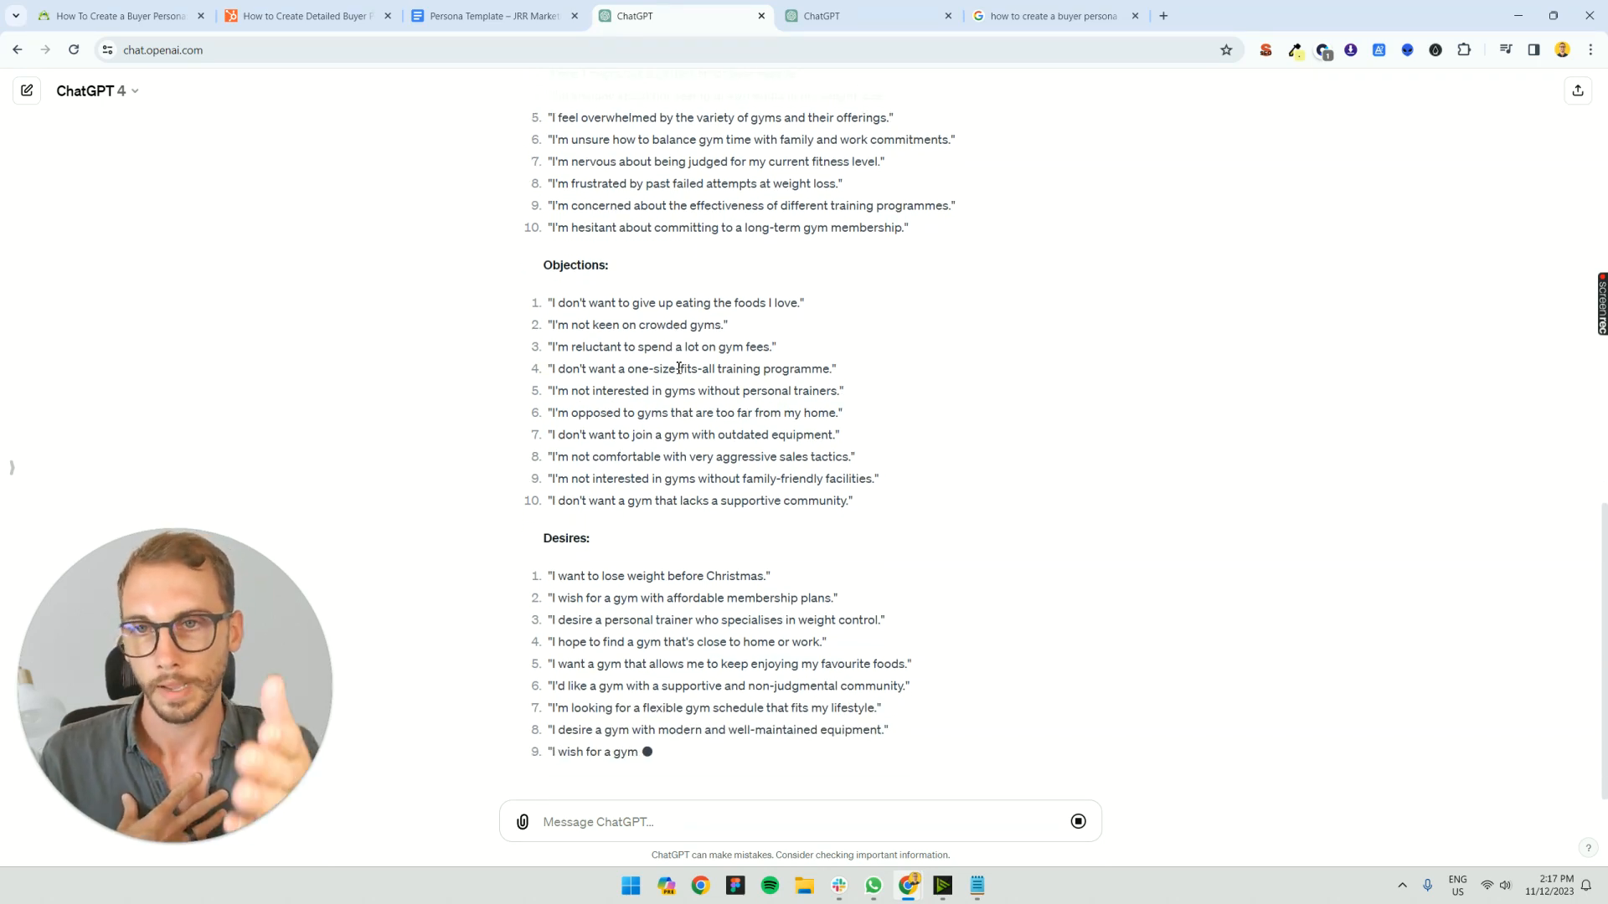
- Follow the desires, frustrations and fears lists until the response is cut off
scroll(down, 3)
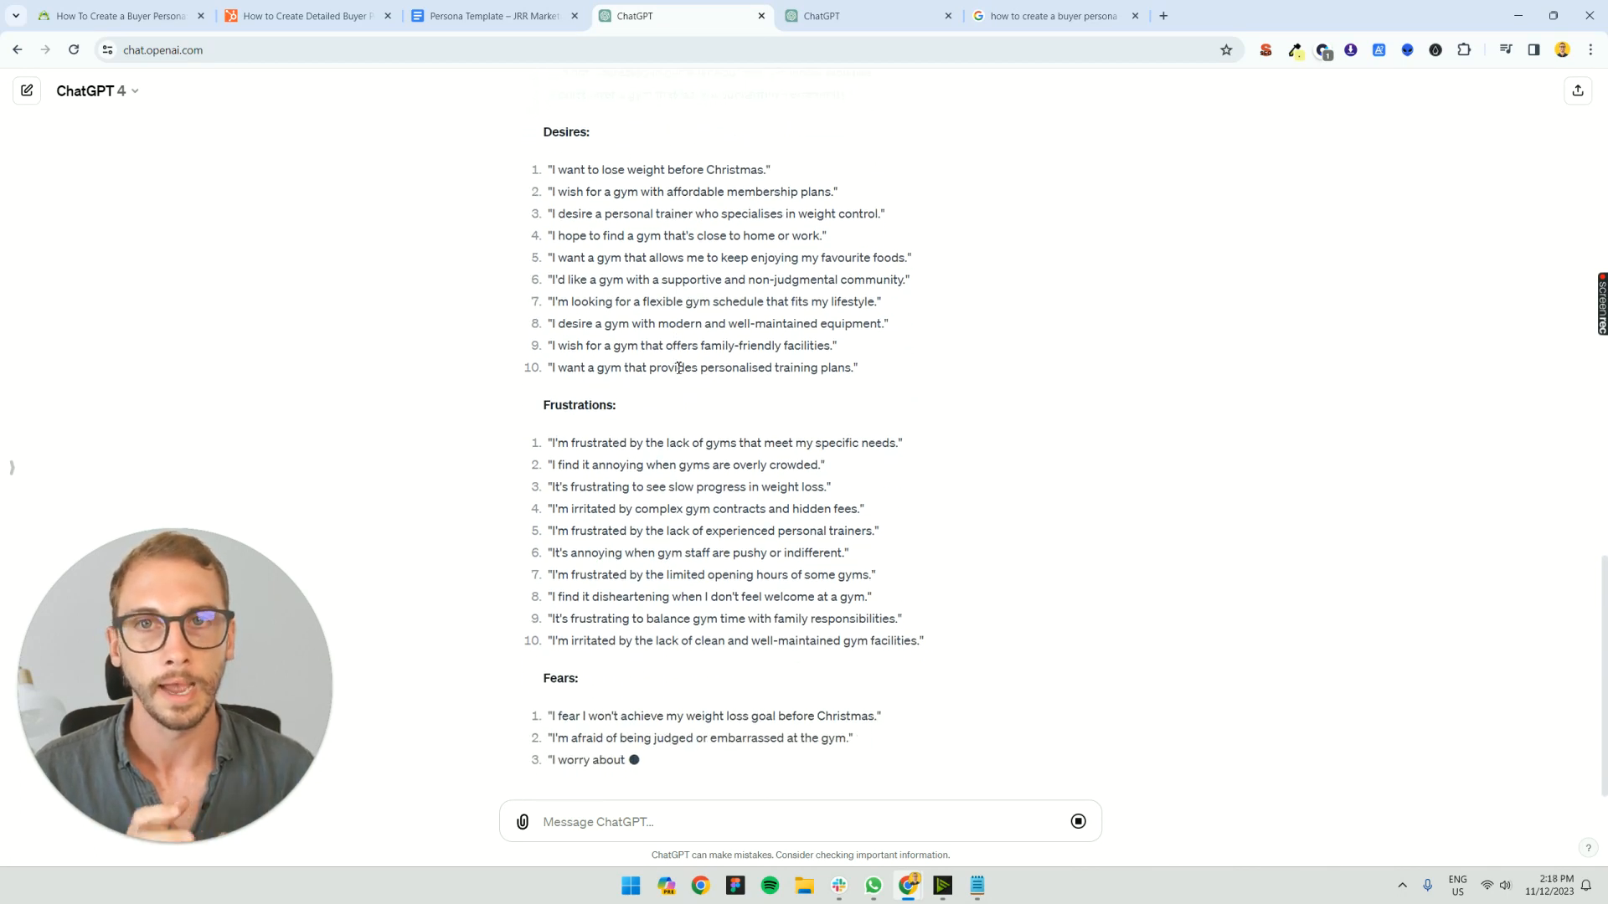
scroll(down, 3)
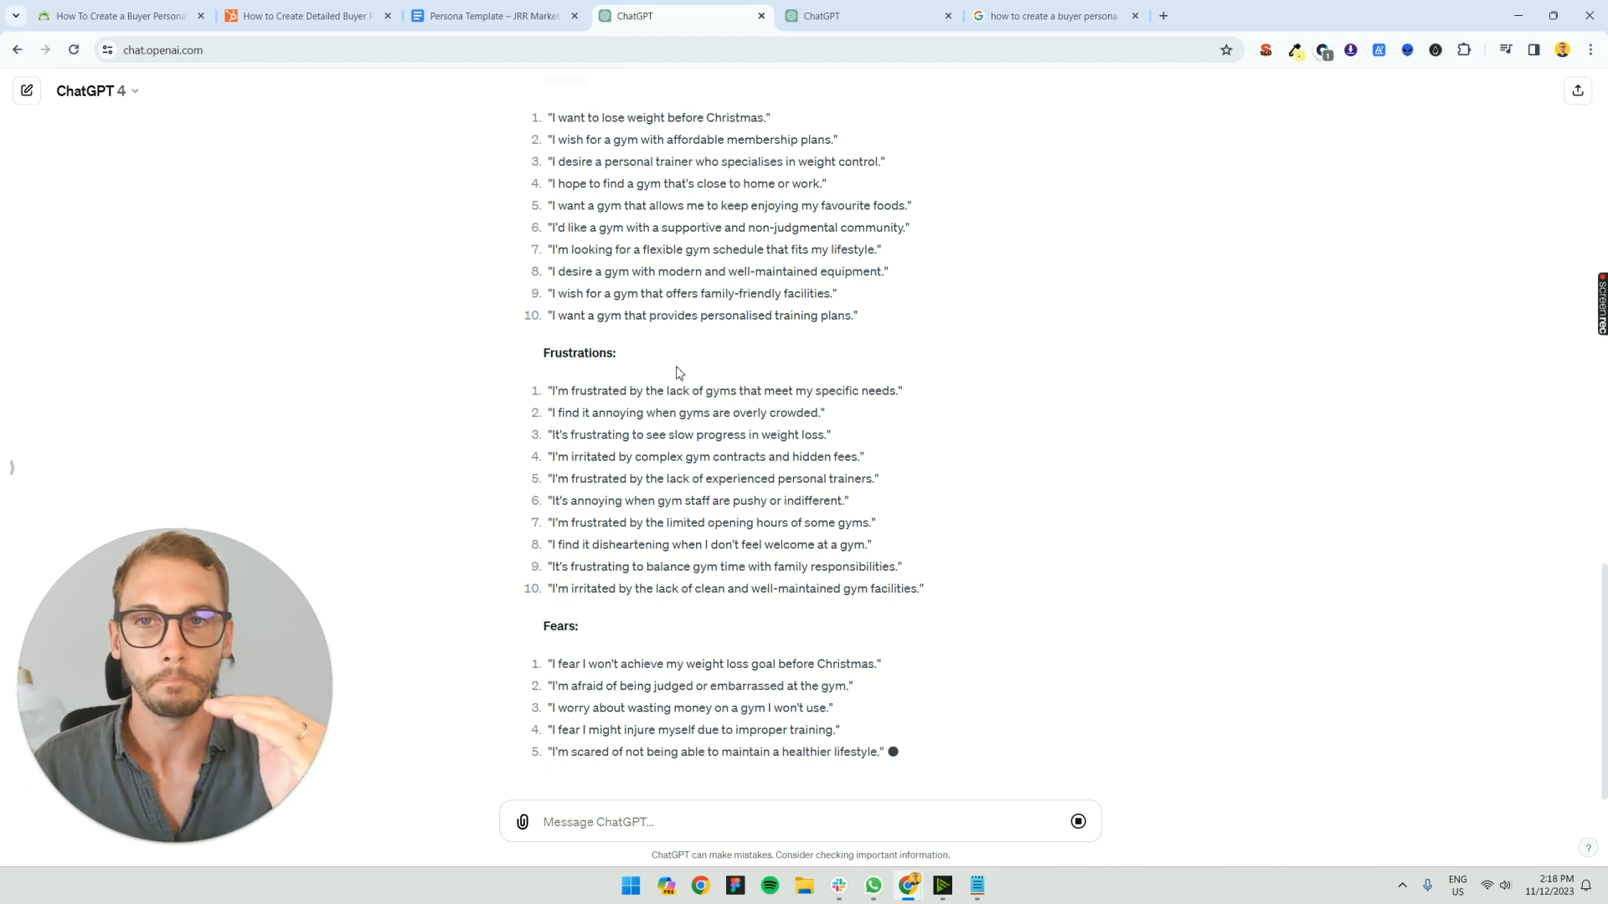
scroll(down, 3)
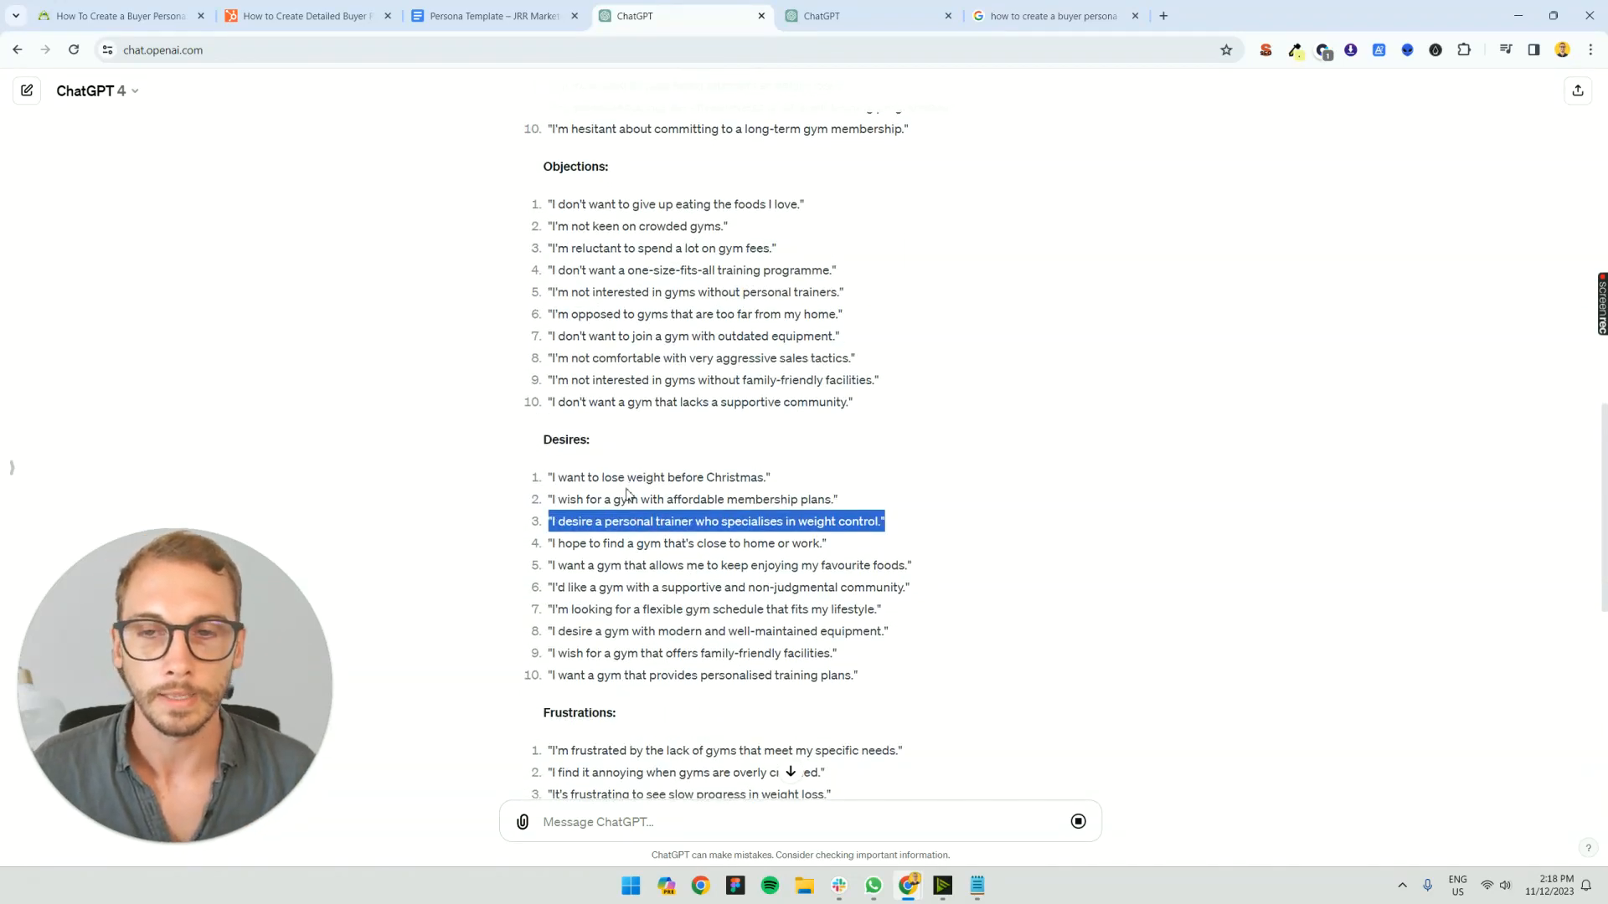
scroll(down, 3)
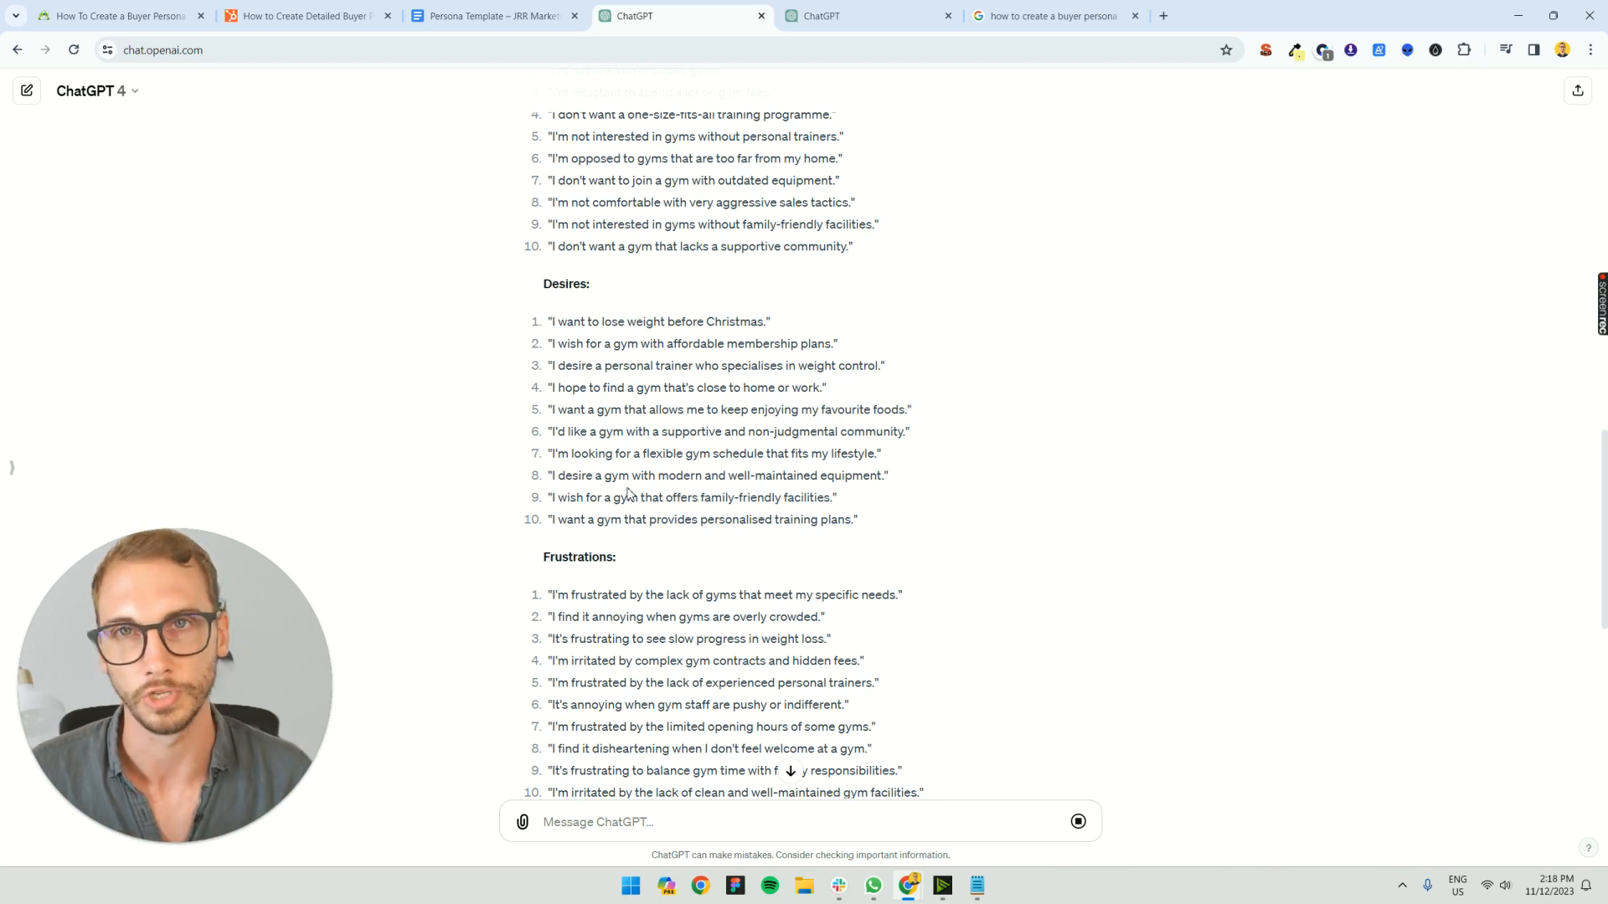
click(1077, 821)
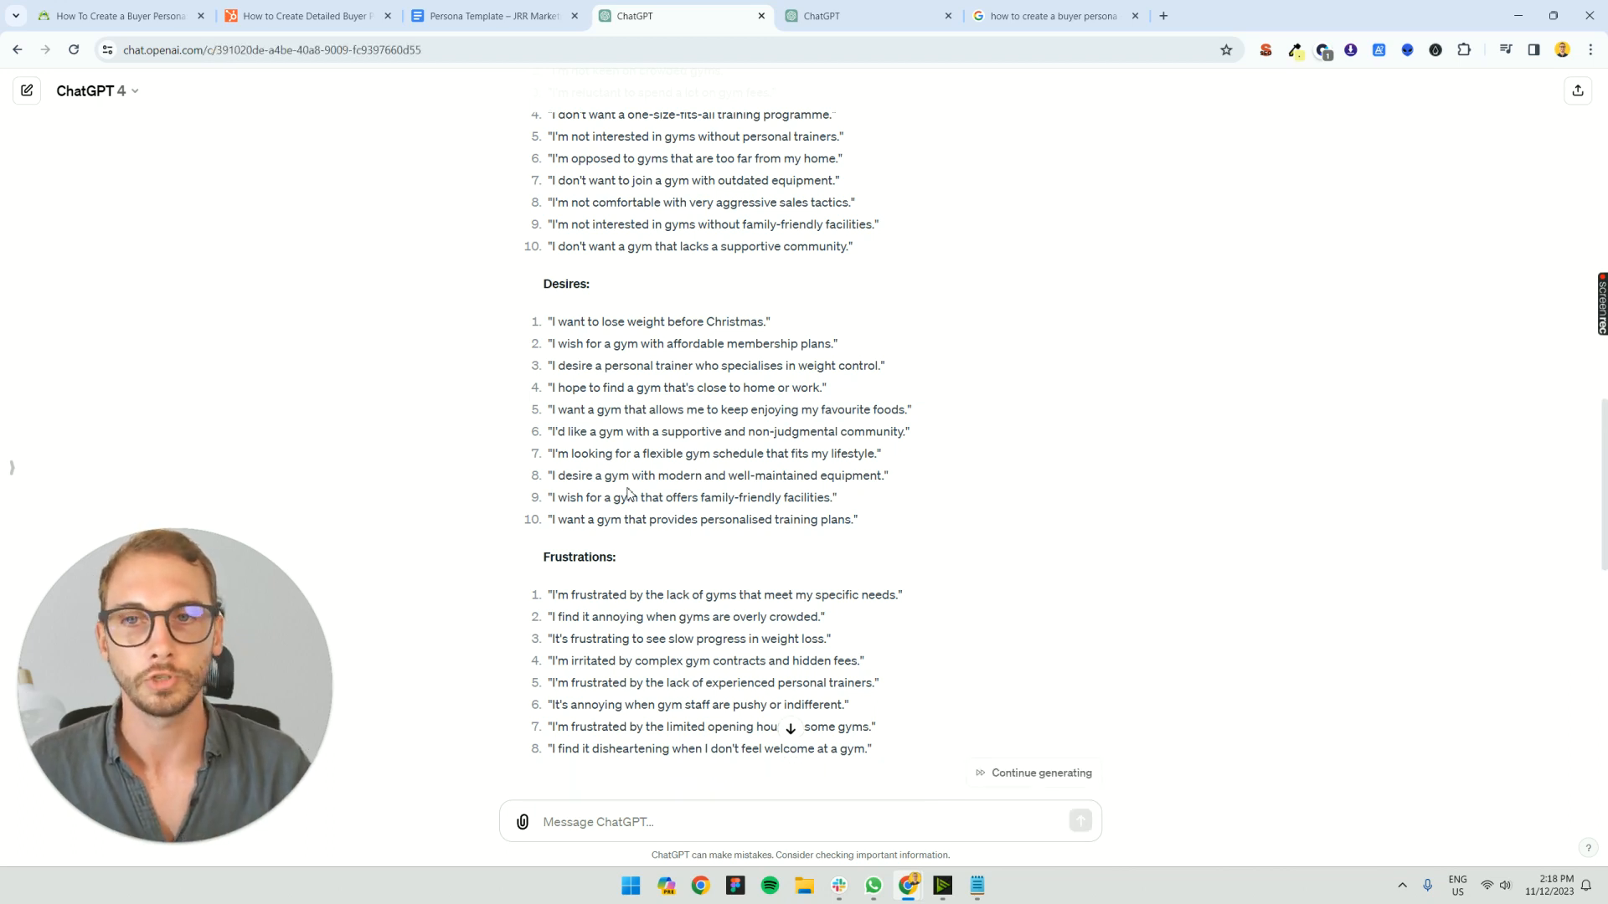
- Continue generating so the response finishes internal dialogue and a ten-item Secret Wants list
scroll(down, 3)
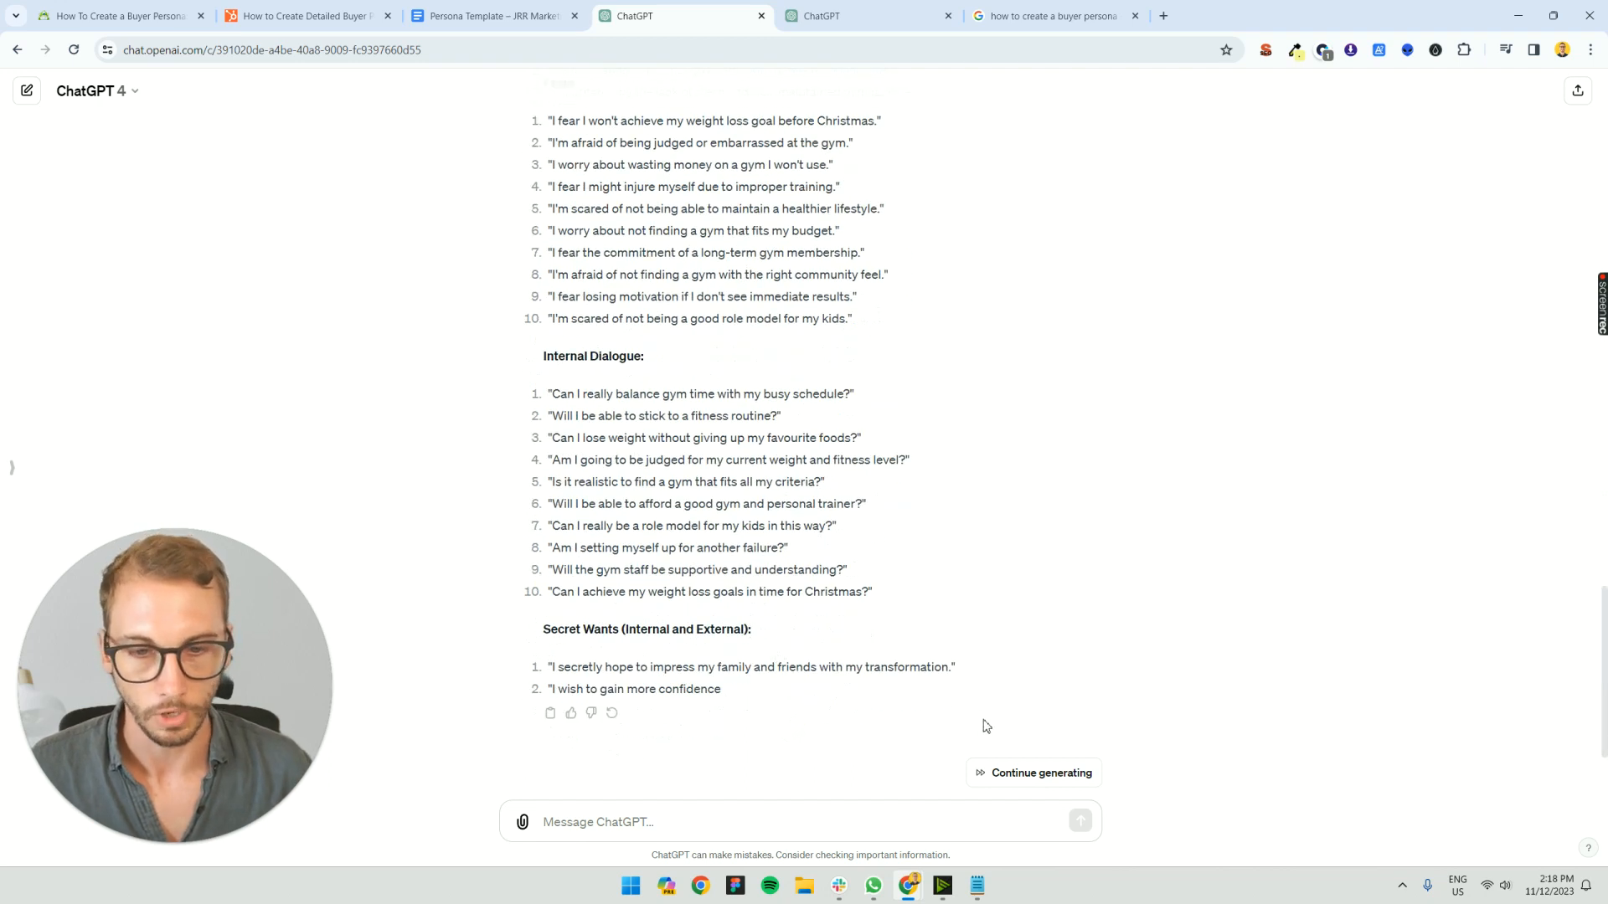
click(1041, 772)
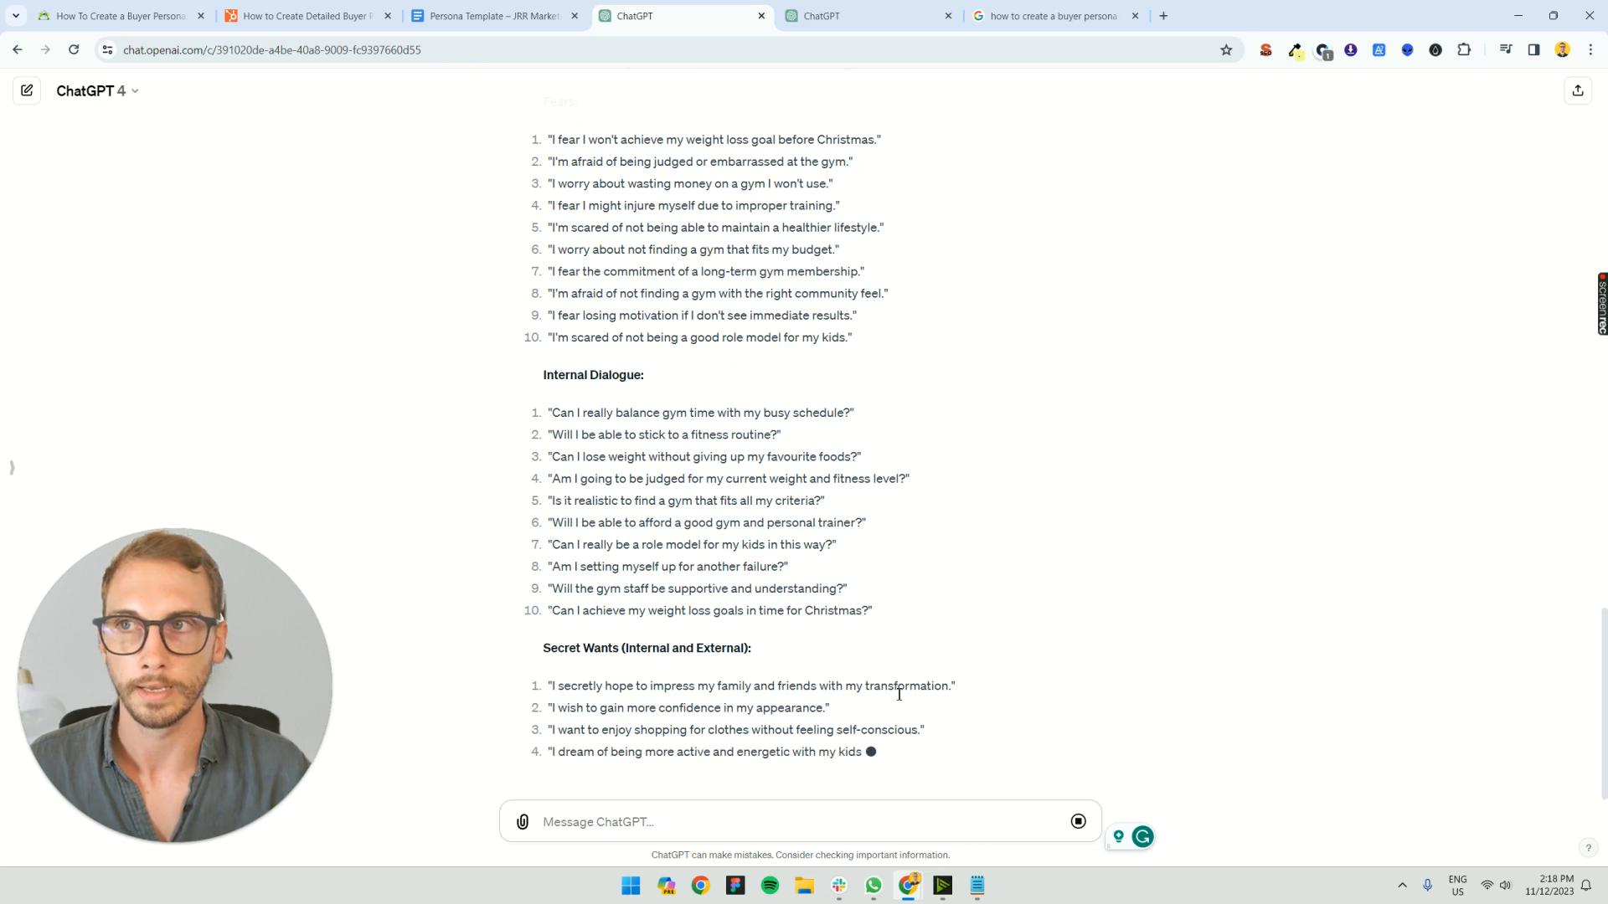
scroll(down, 3)
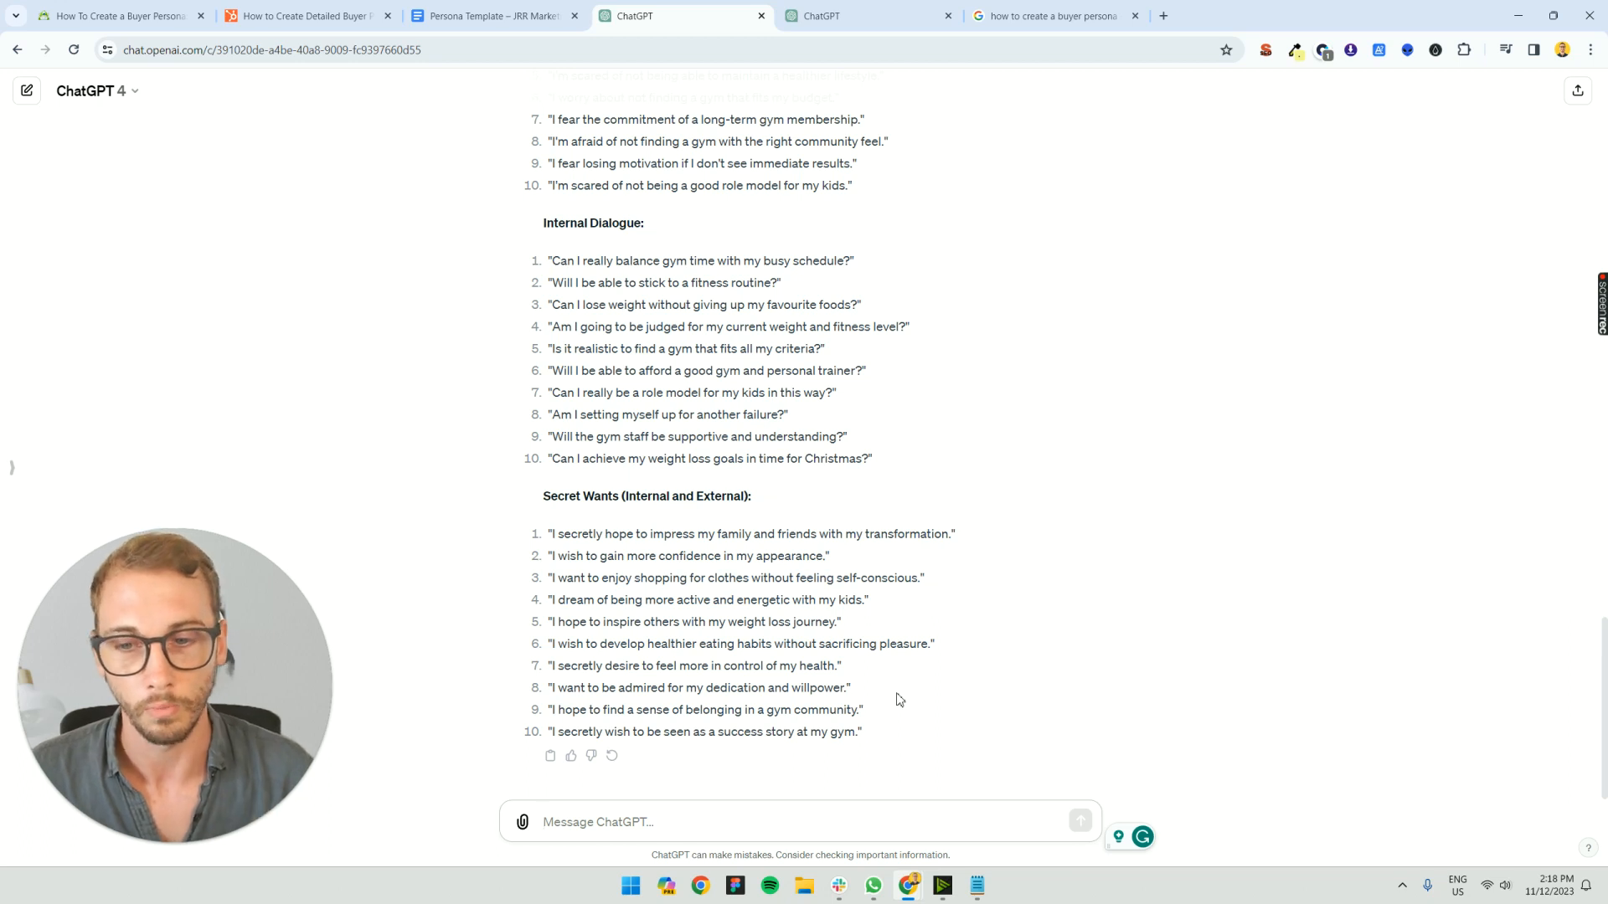
scroll(up, 3)
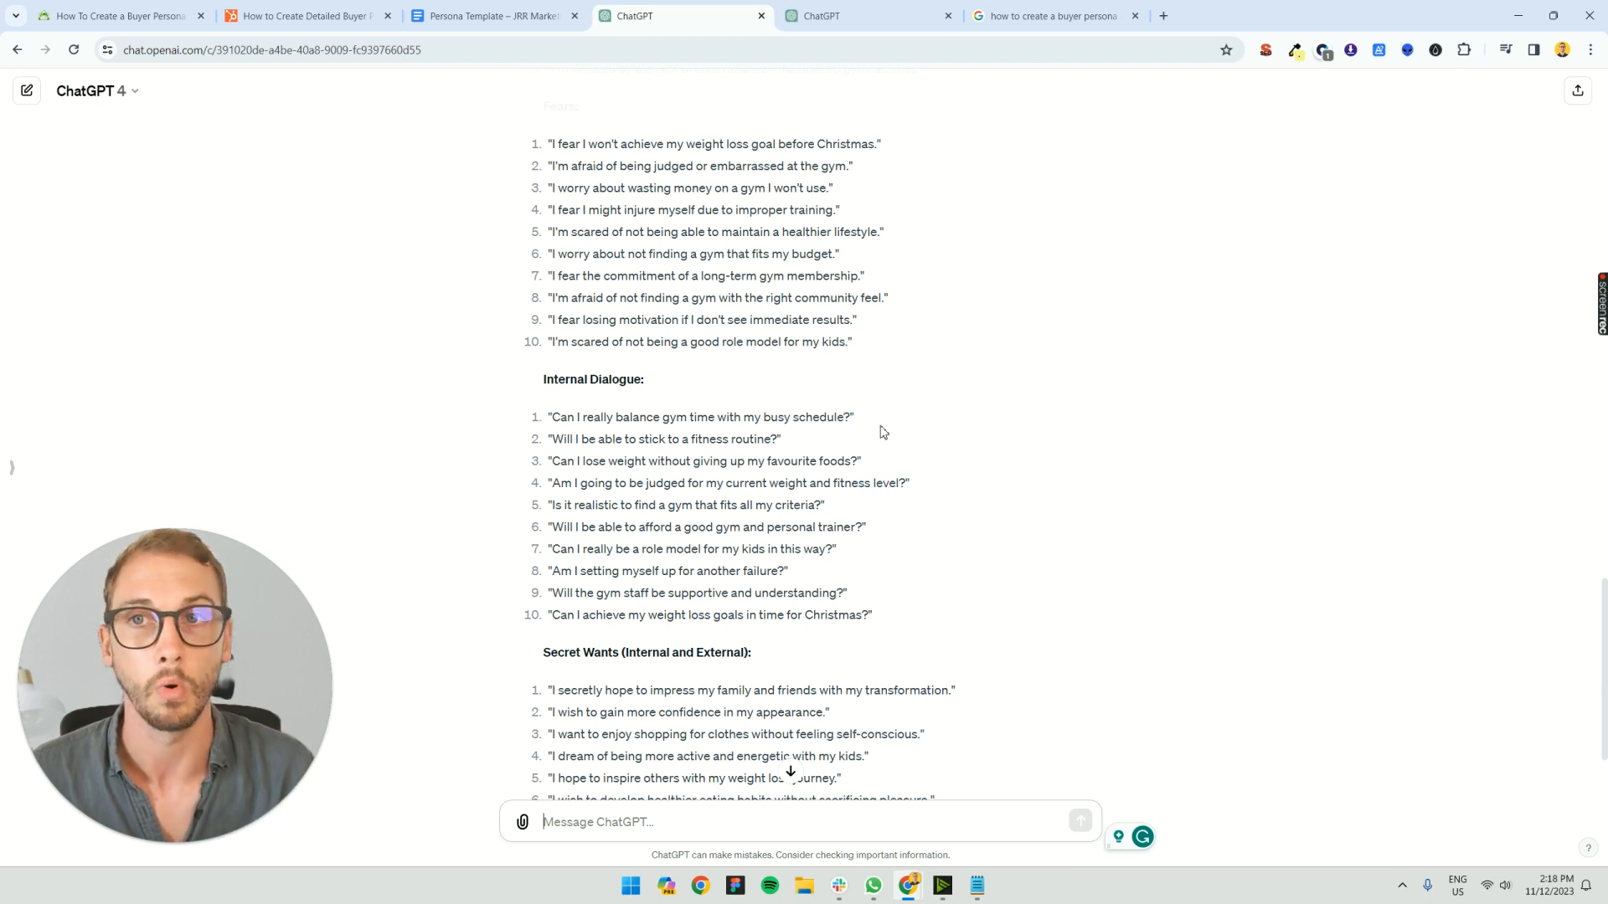
click(492, 15)
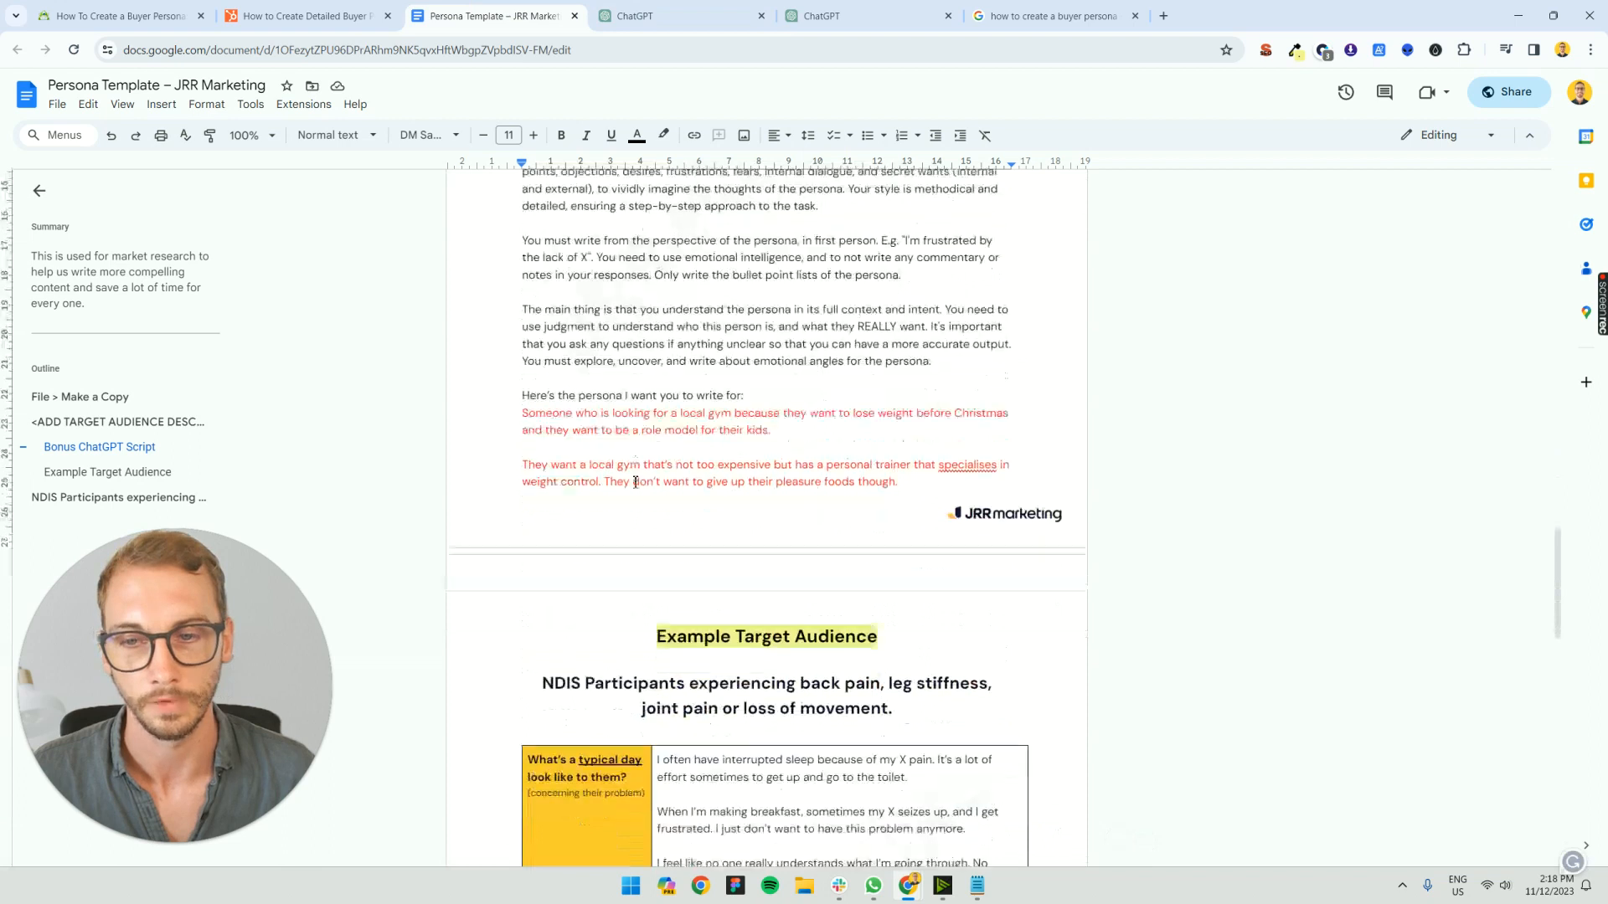
scroll(down, 3)
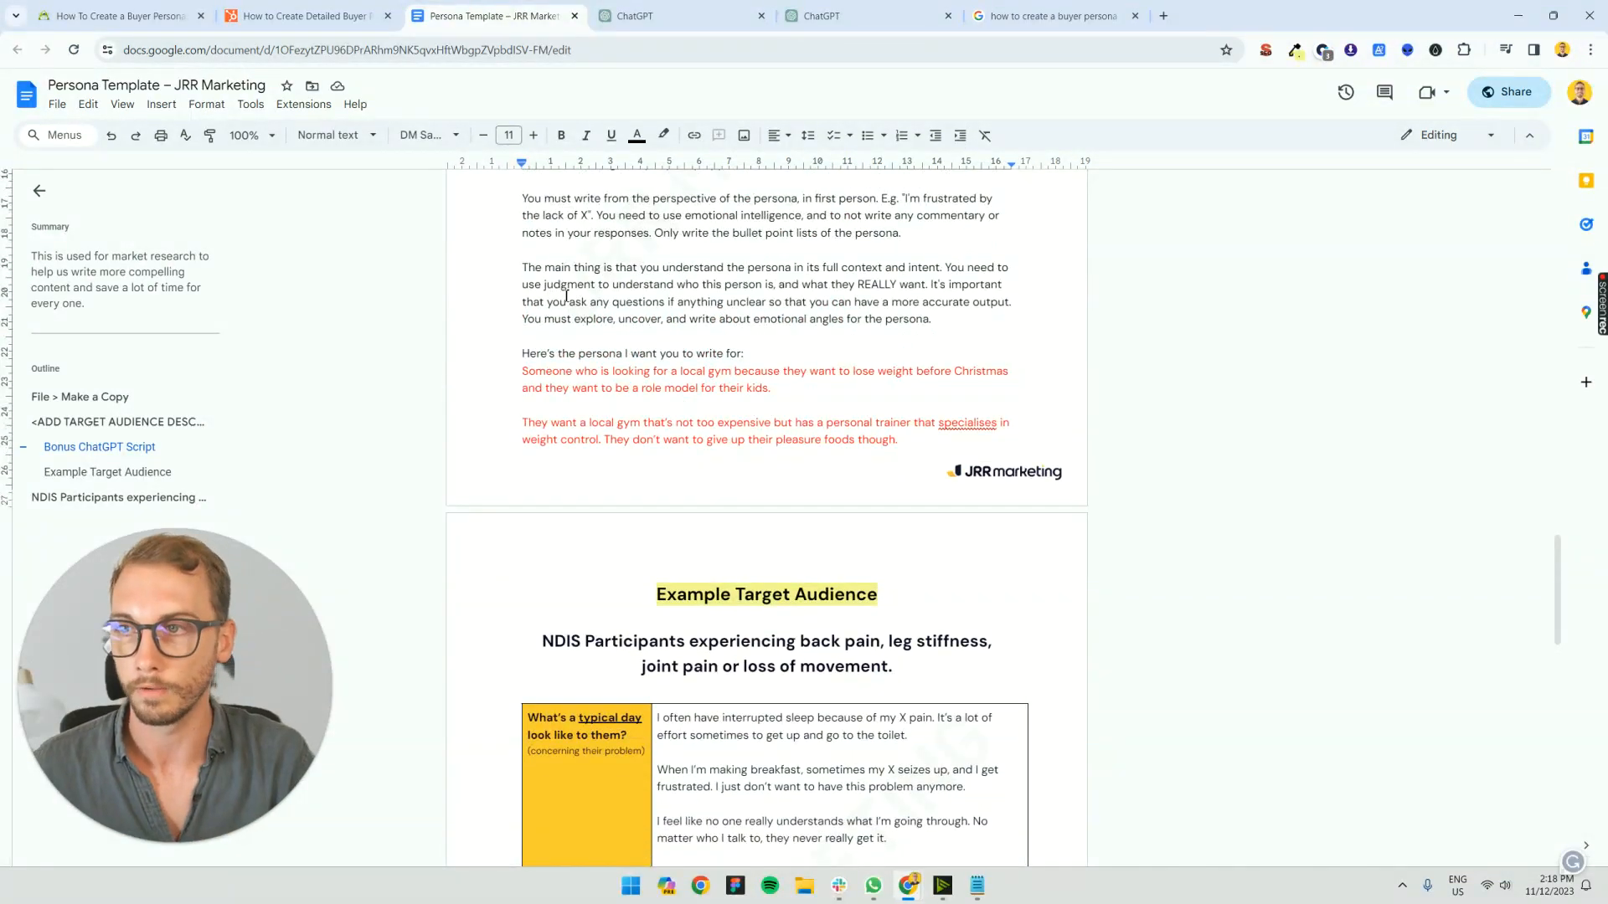
scroll(up, 3)
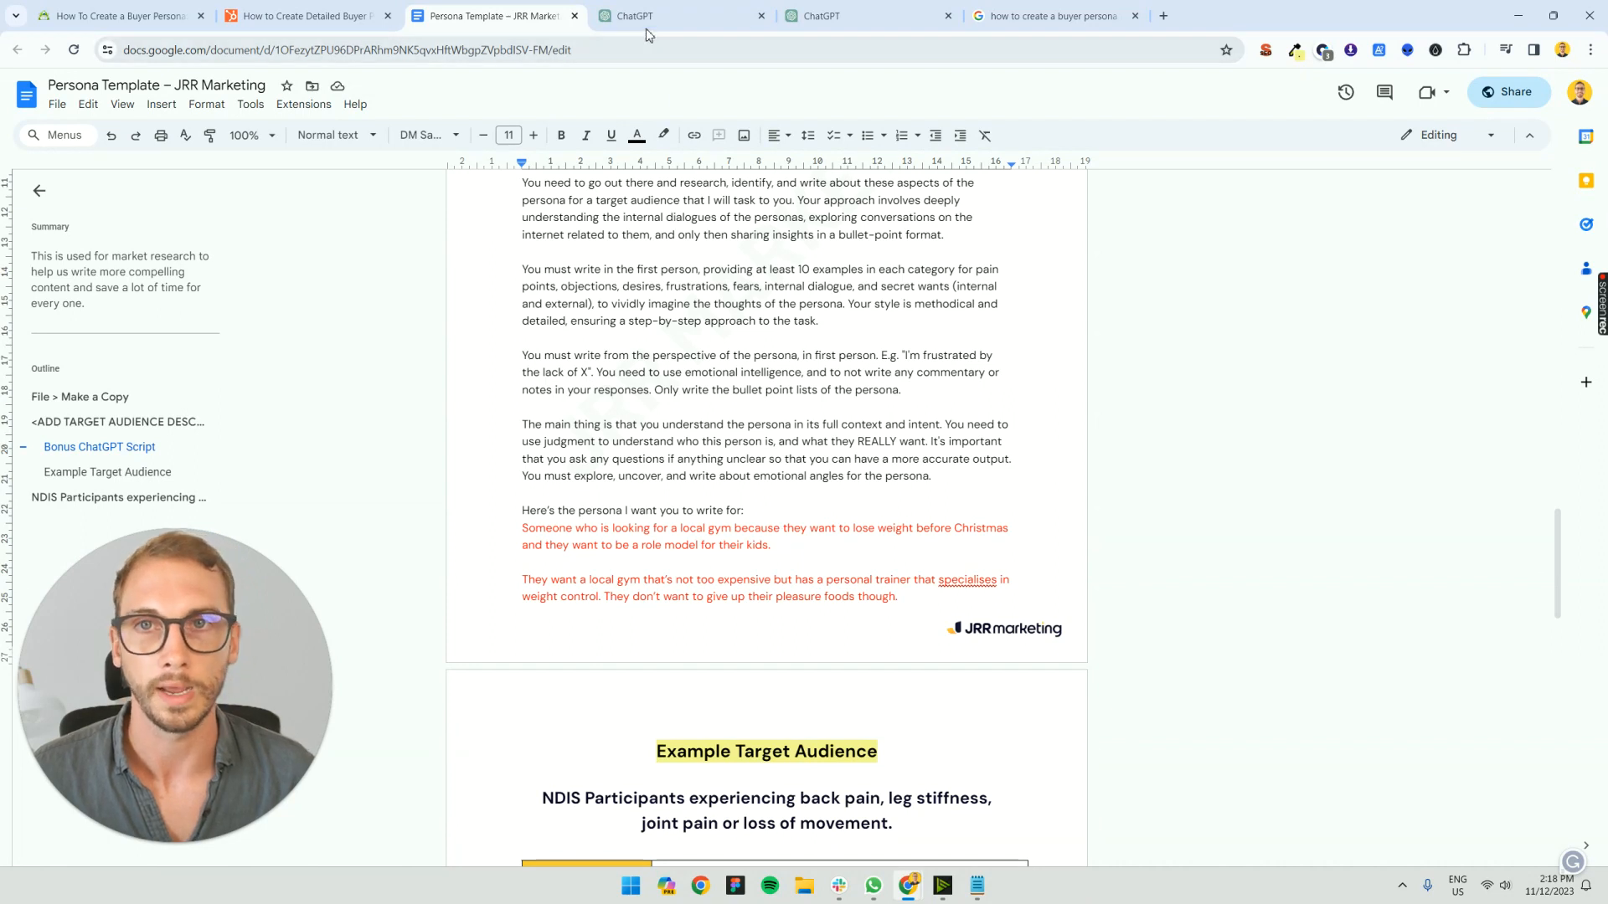
click(657, 15)
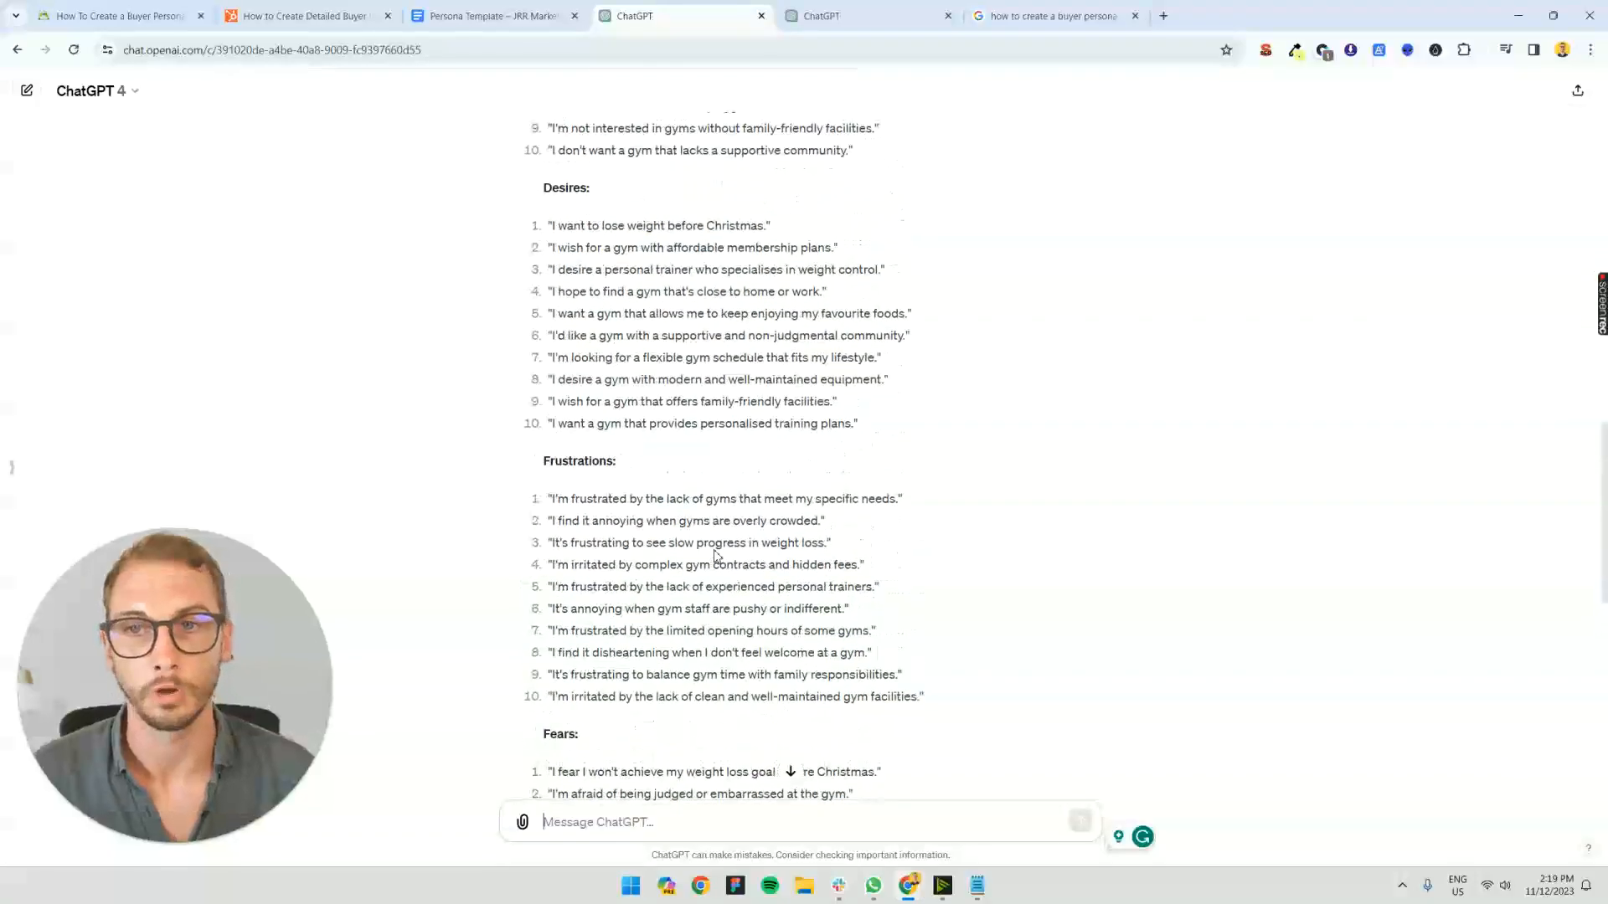
mouse_move(729, 414)
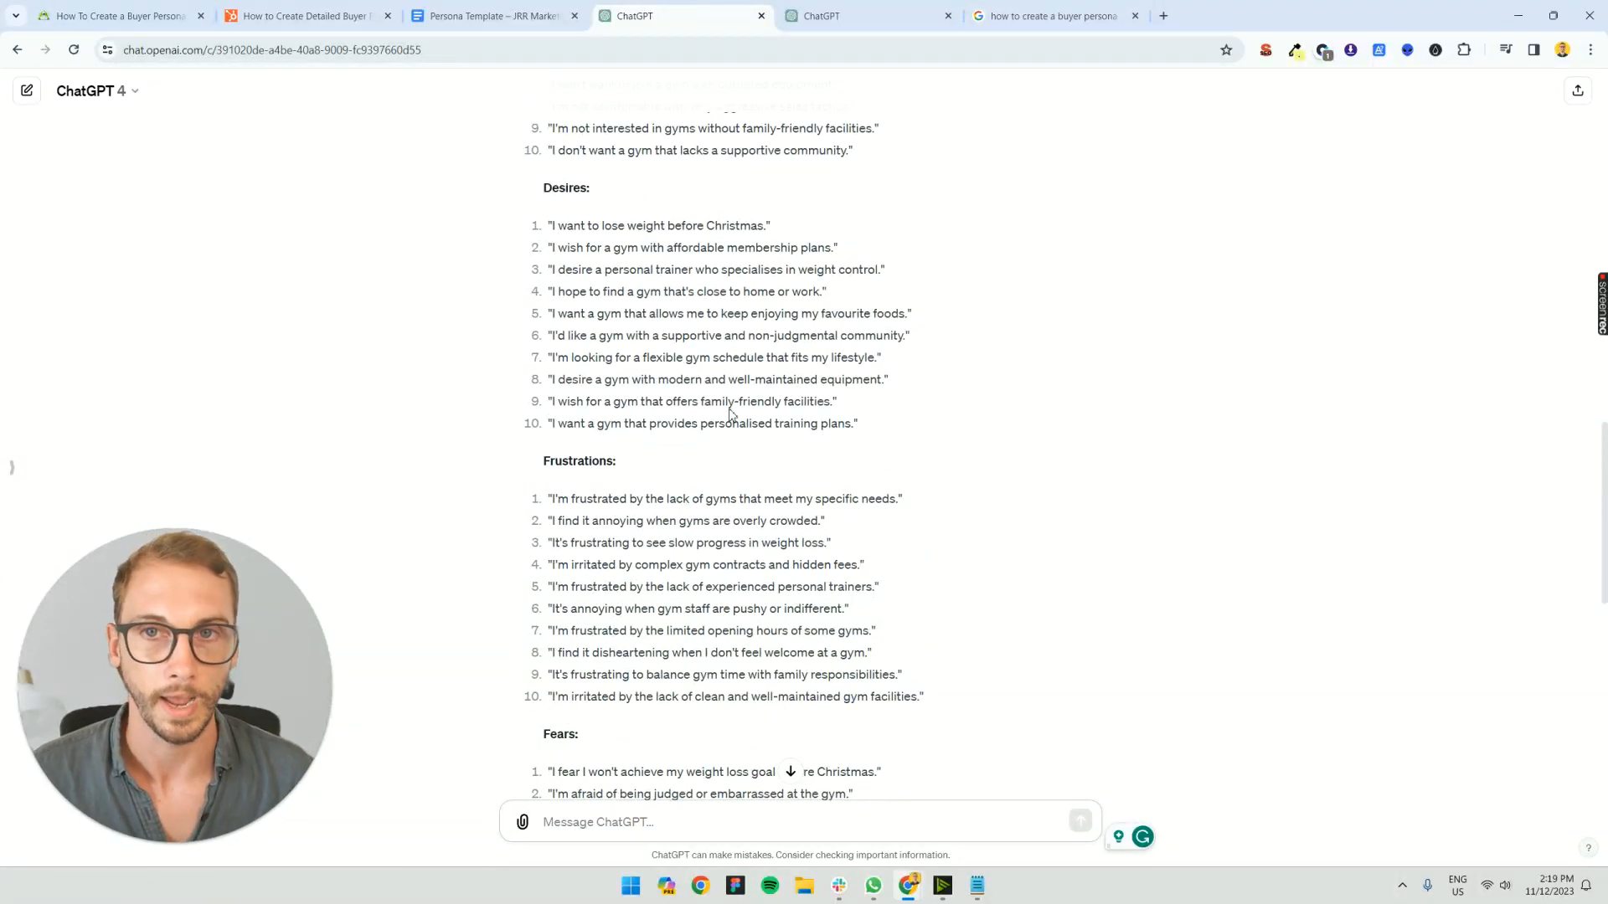
scroll(up, 3)
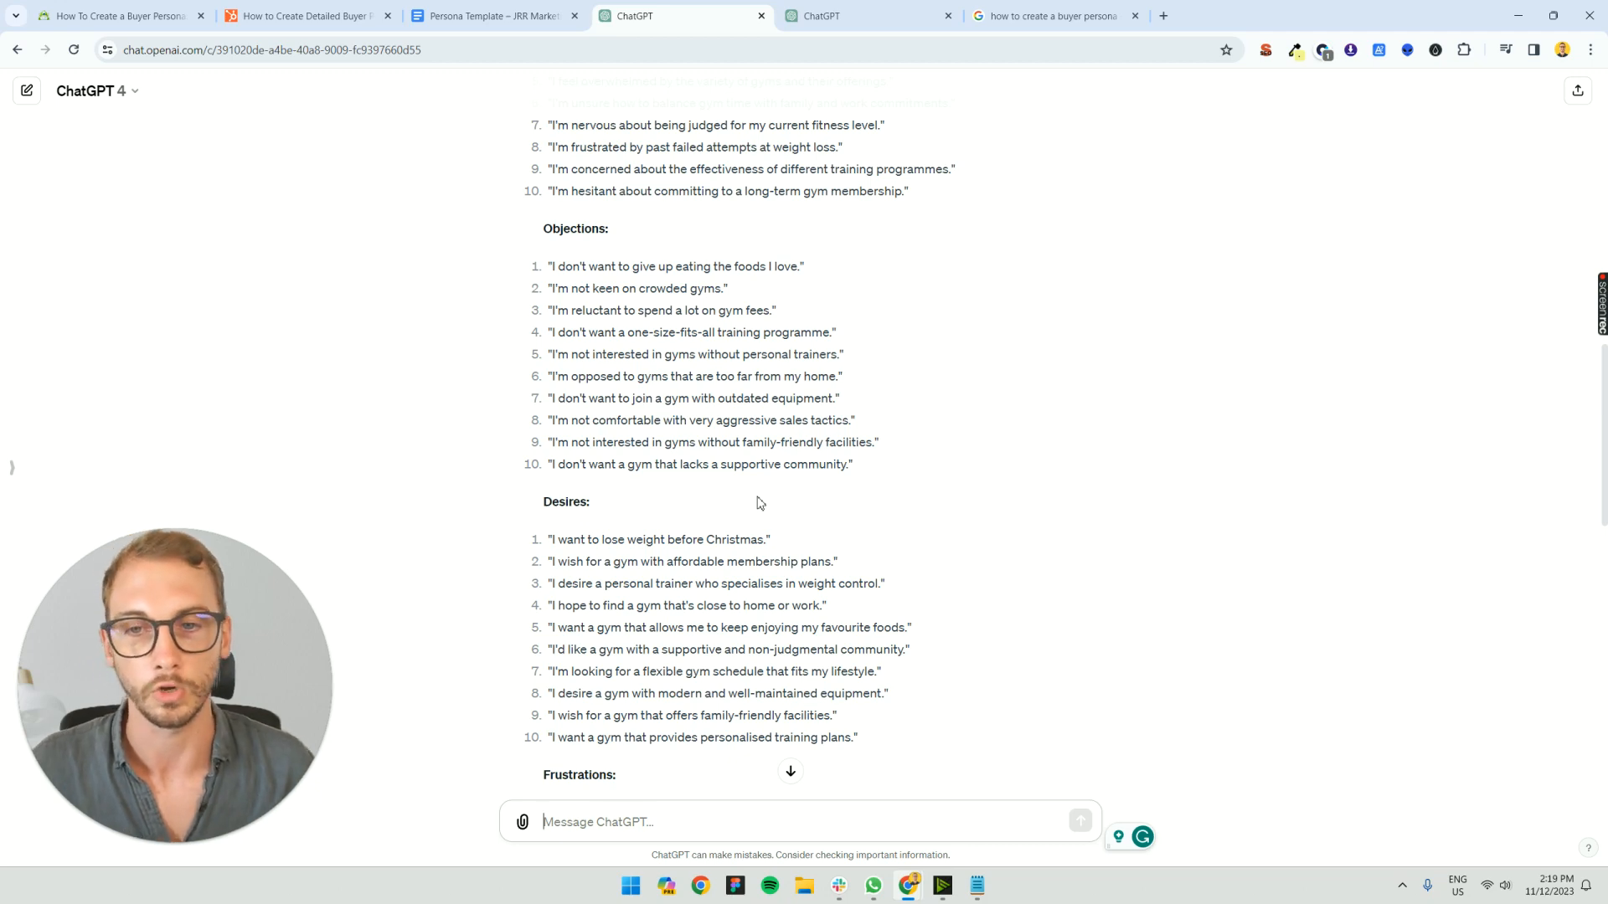
scroll(down, 3)
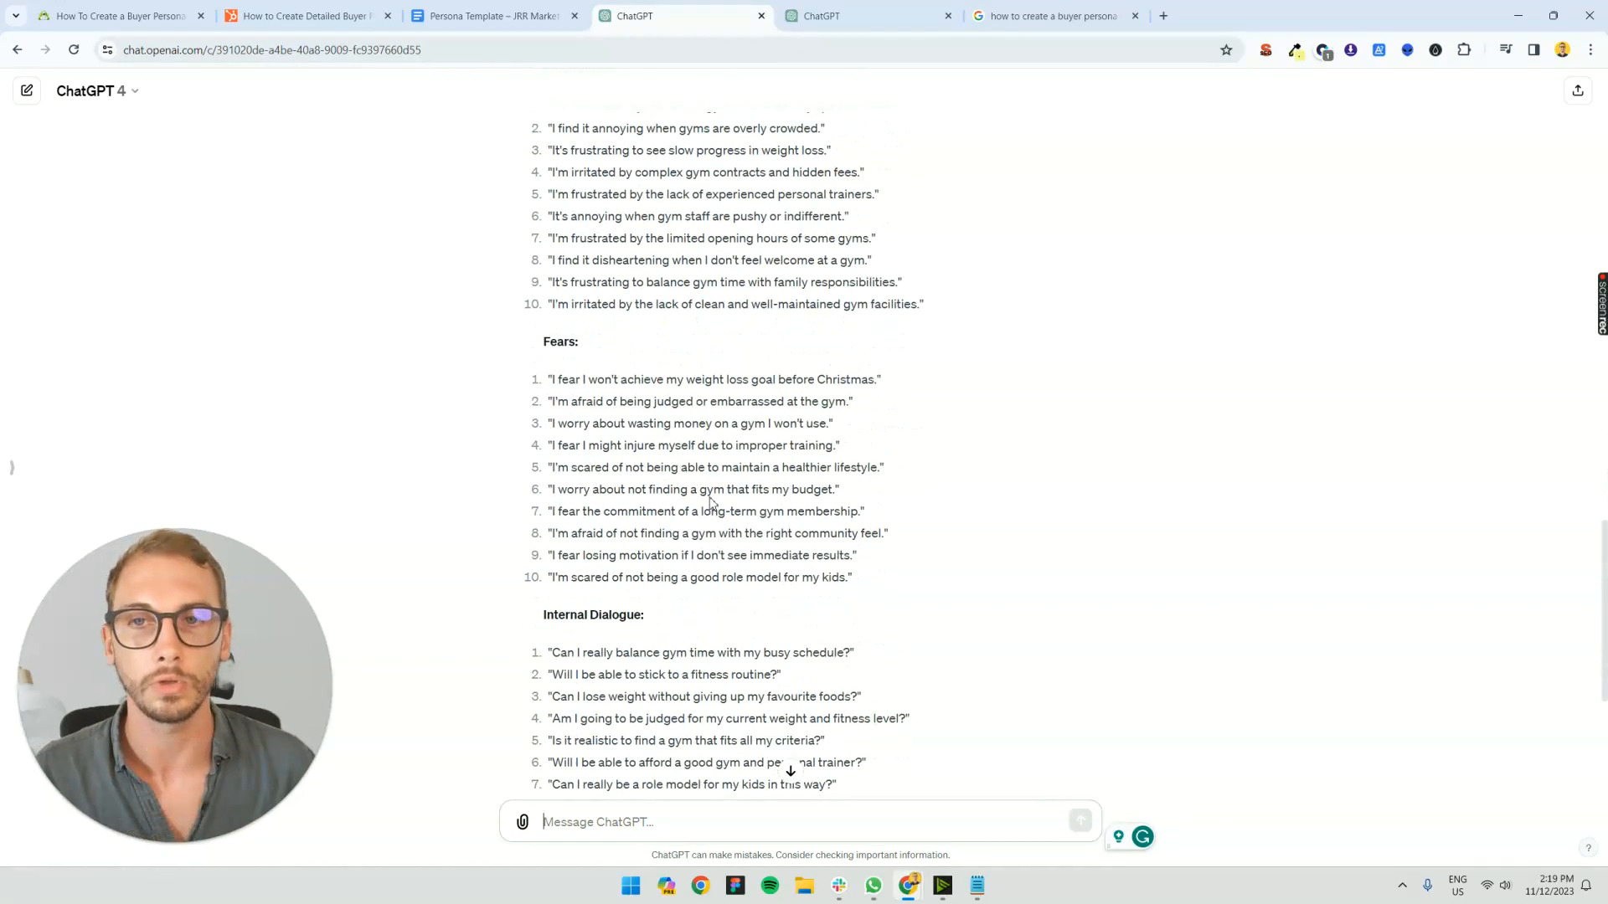
scroll(down, 3)
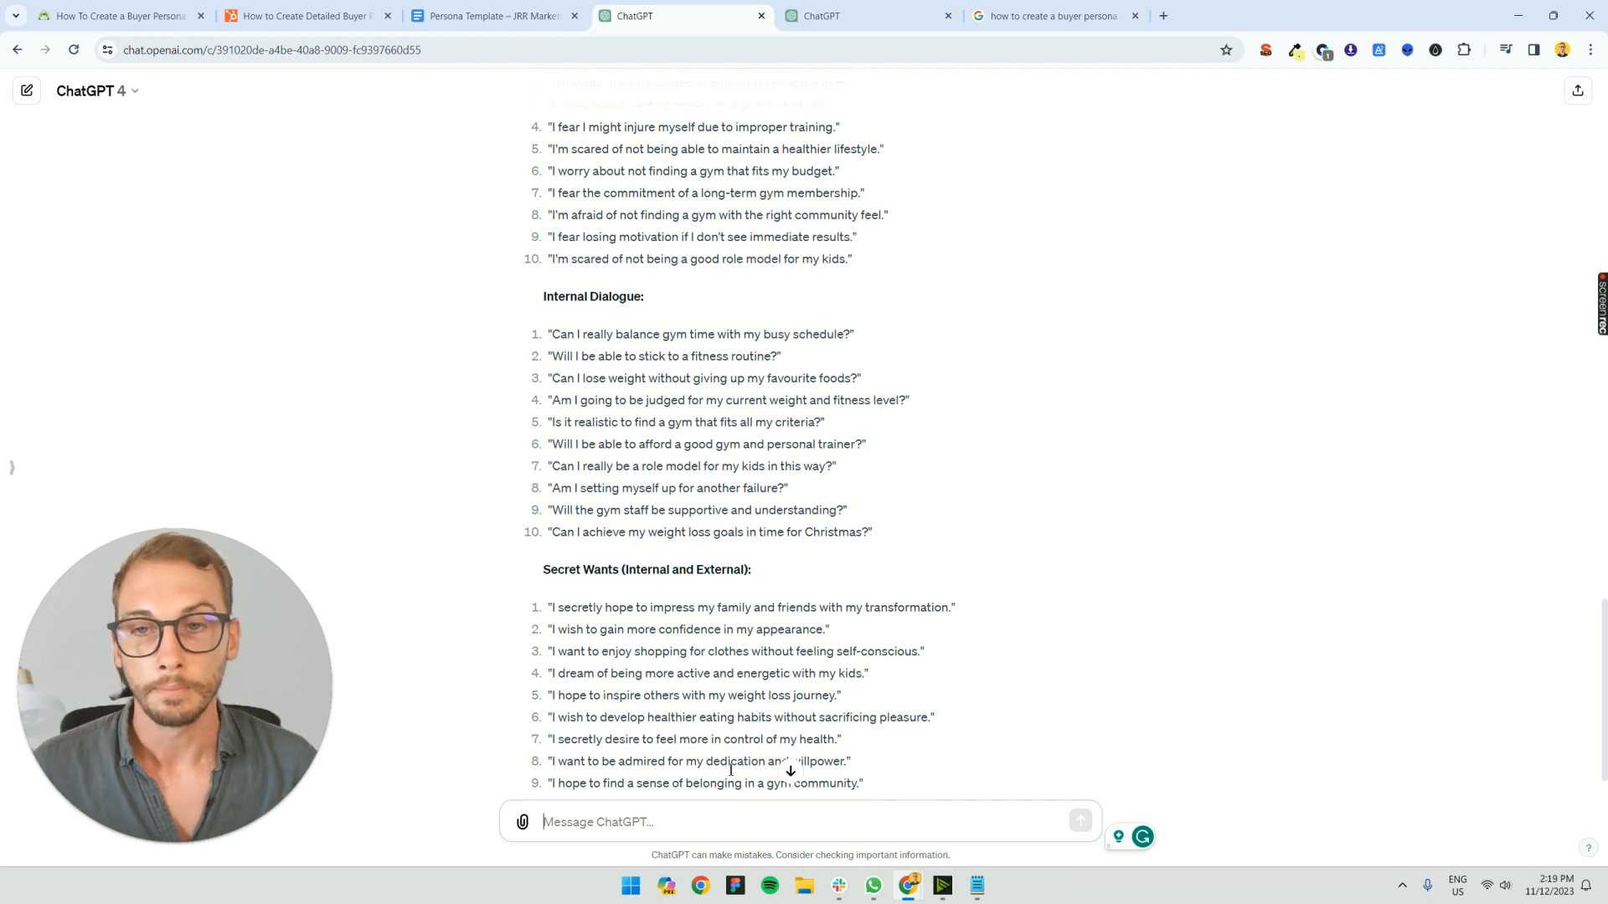
scroll(up, 3)
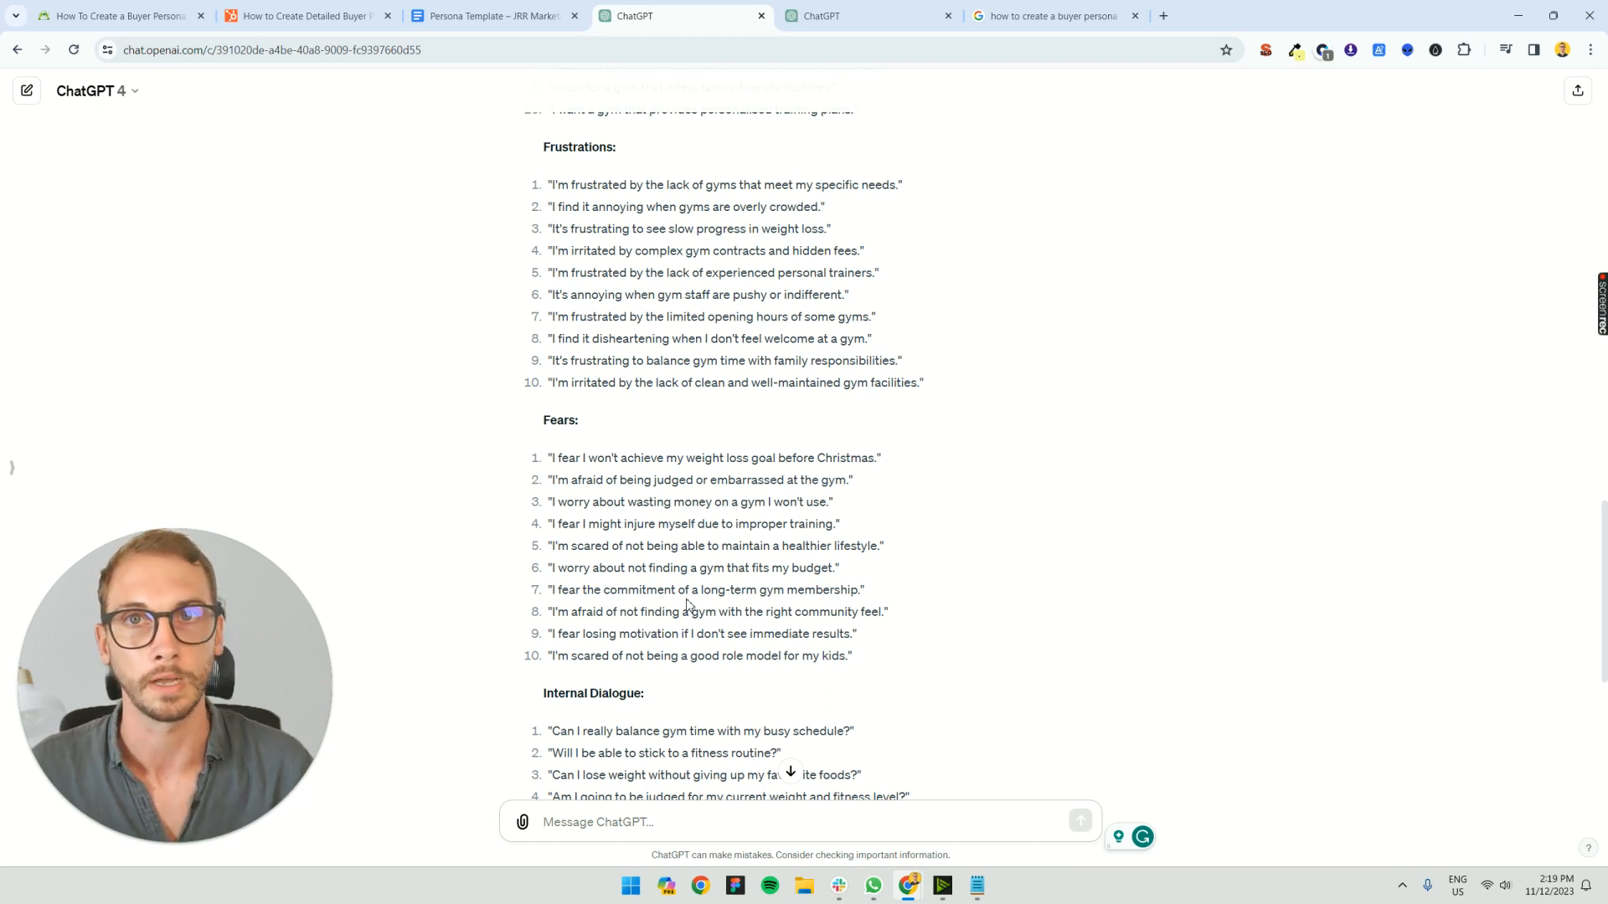
scroll(up, 3)
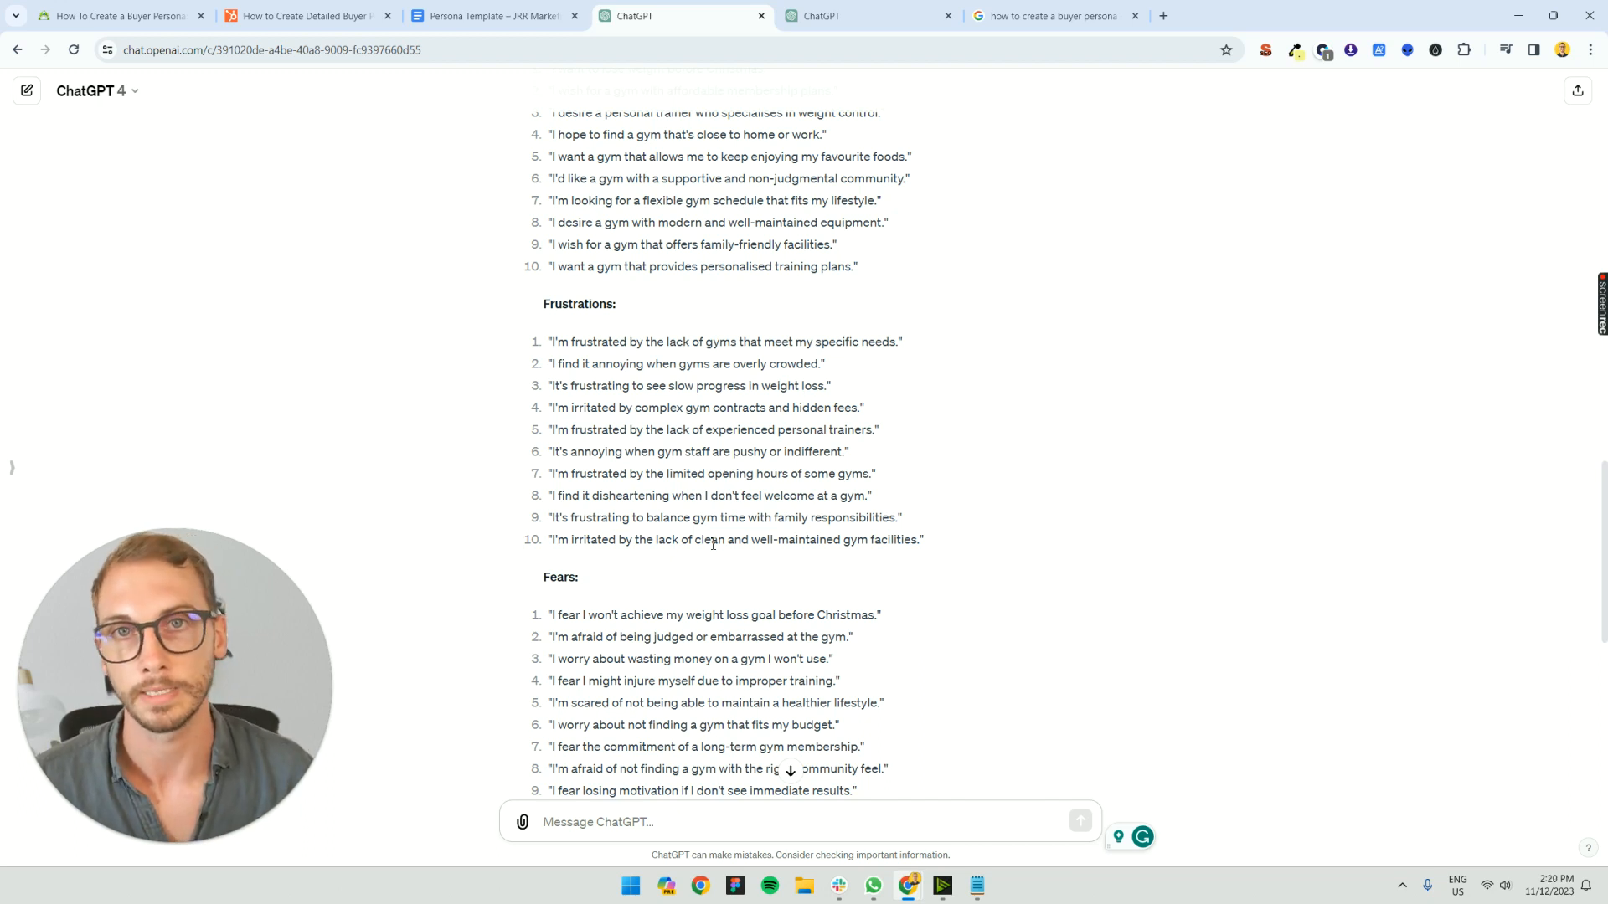
mouse_move(58, 262)
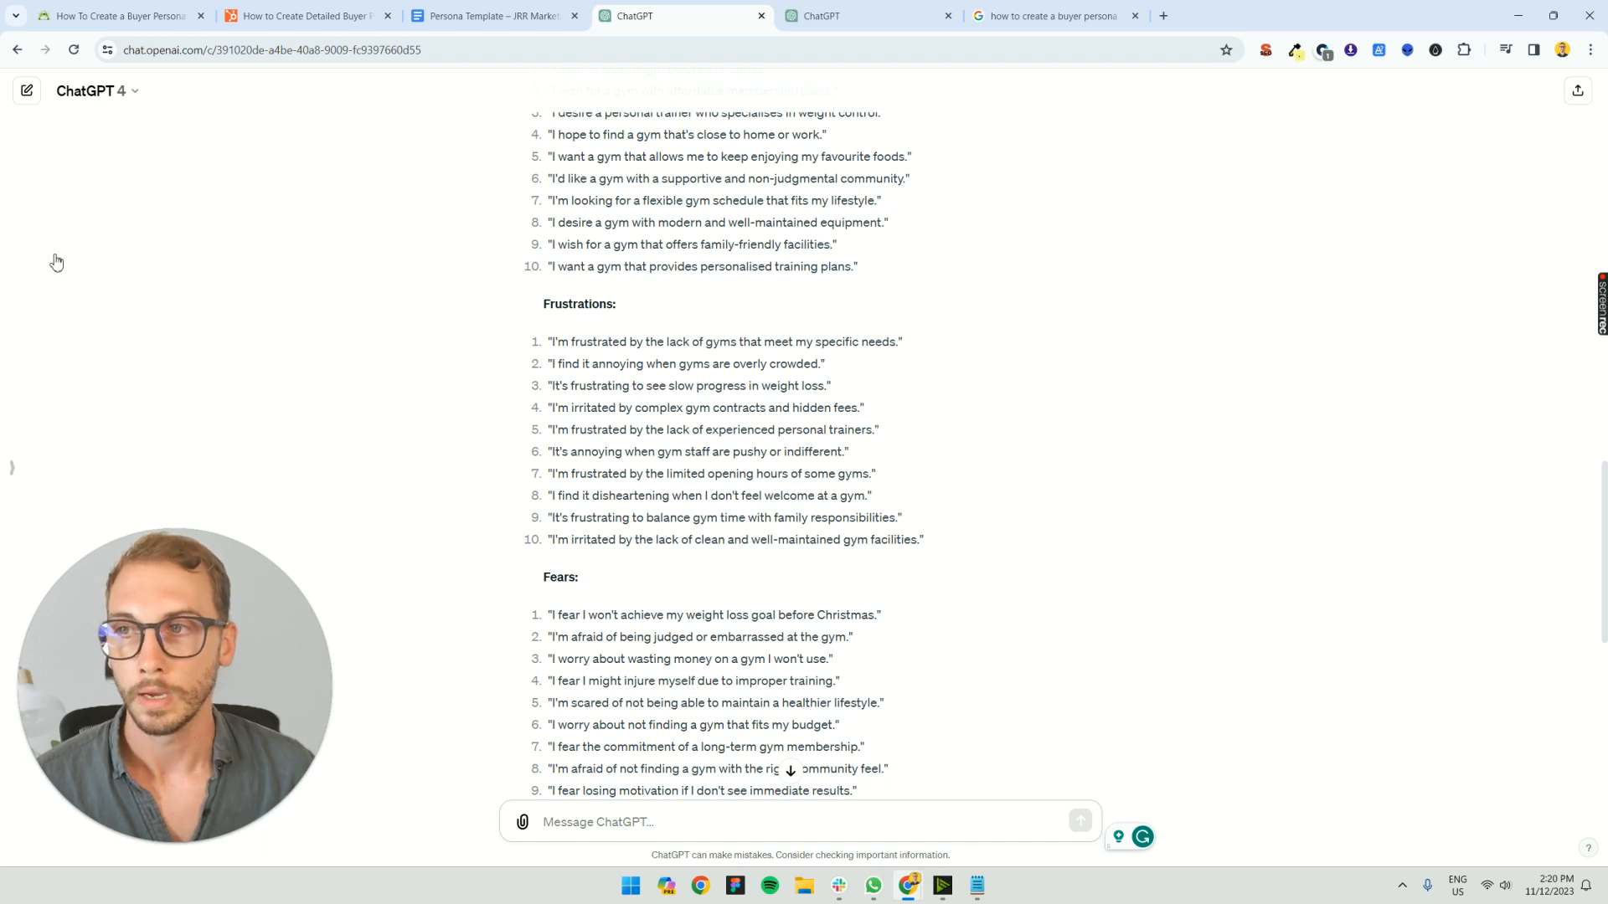